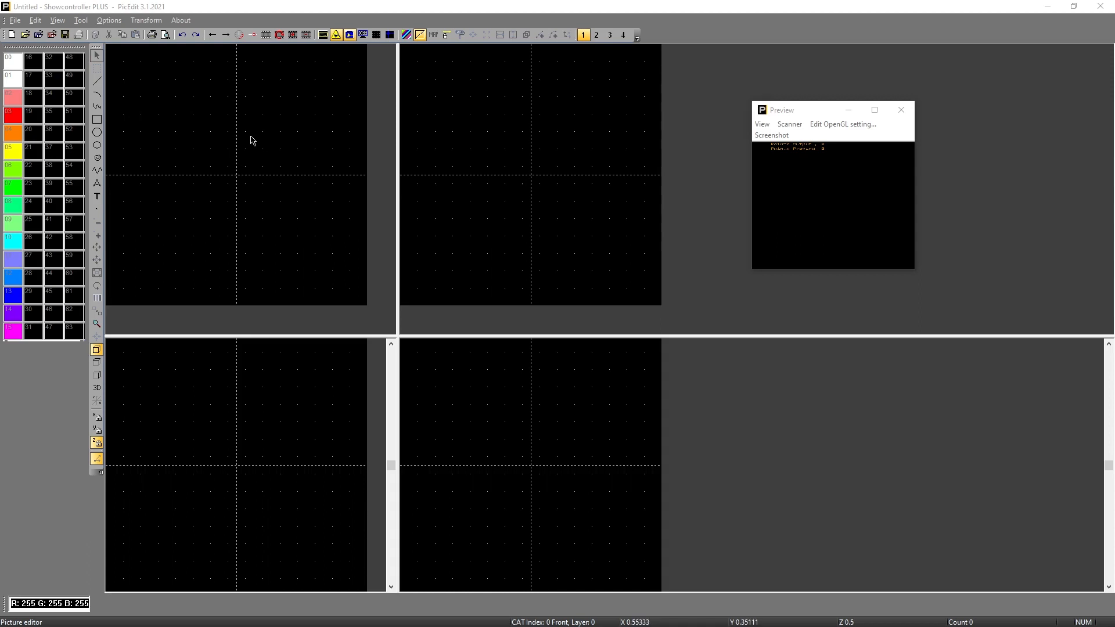
mouse_move(210, 90)
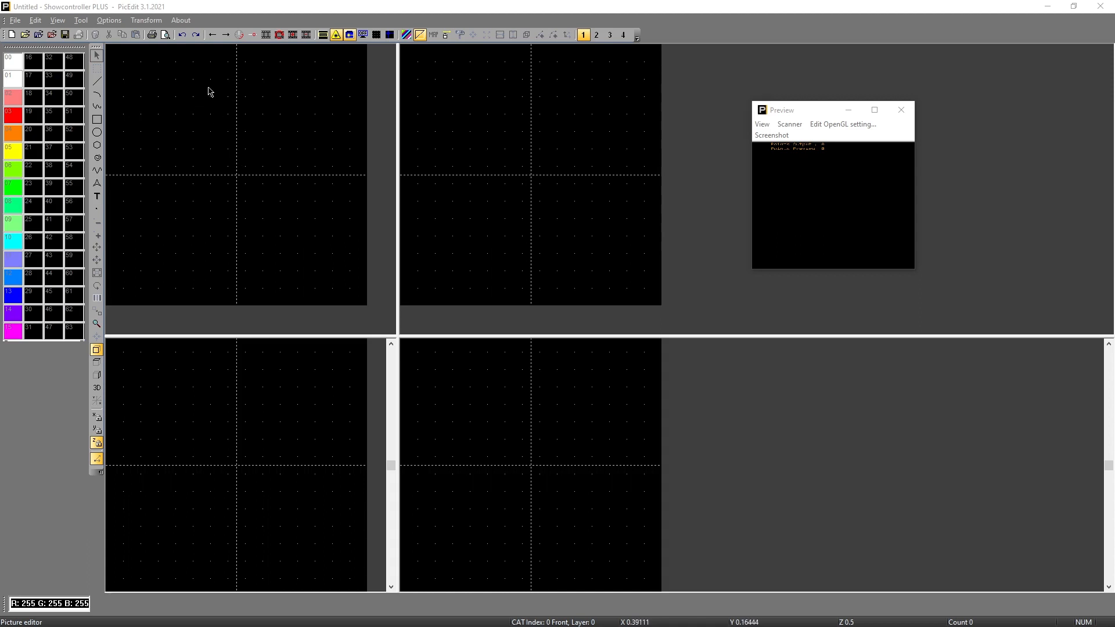
mouse_move(230, 111)
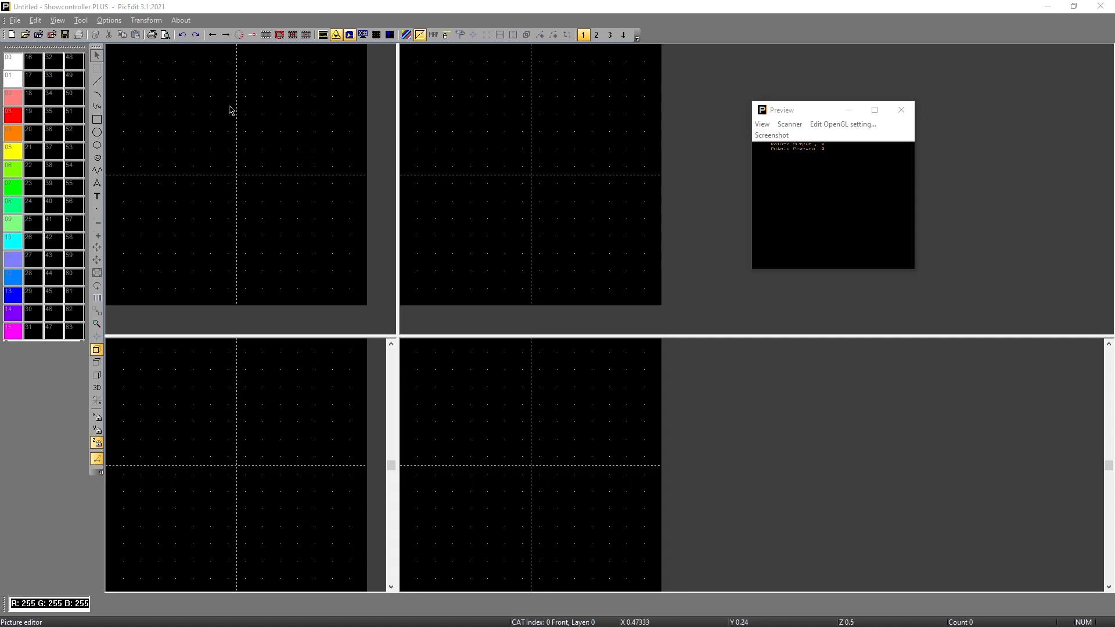
mouse_move(297, 169)
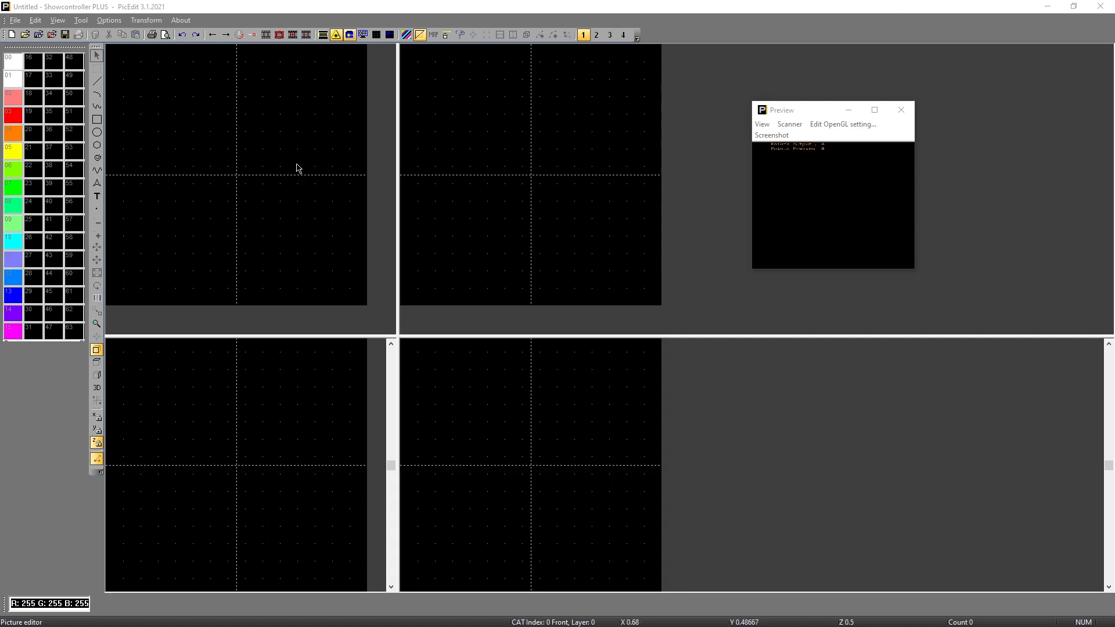
mouse_move(185, 185)
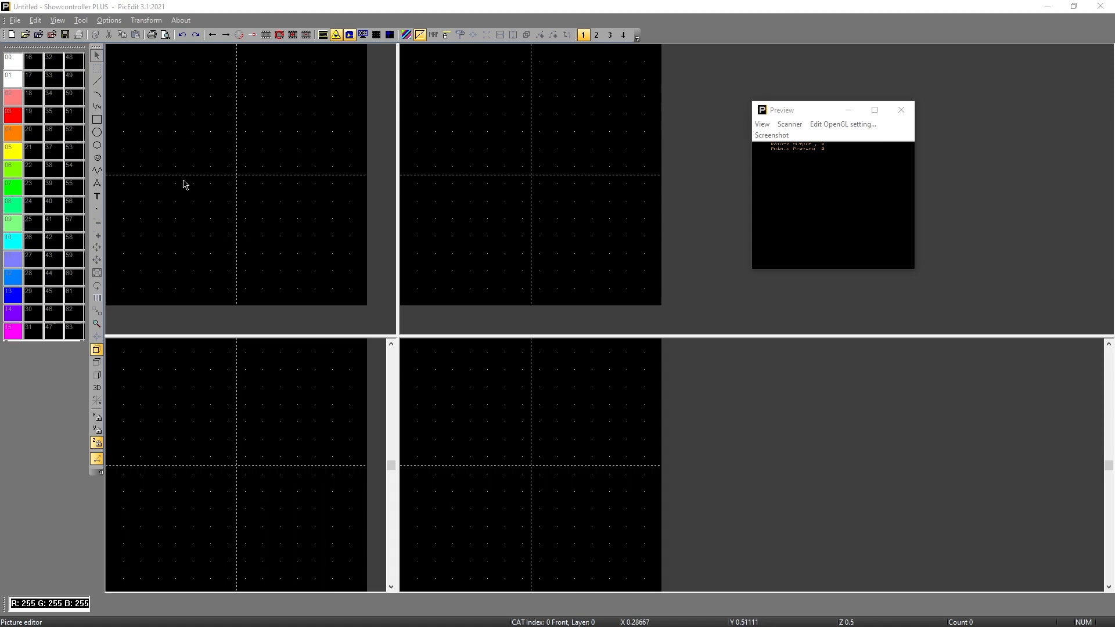
mouse_move(303, 217)
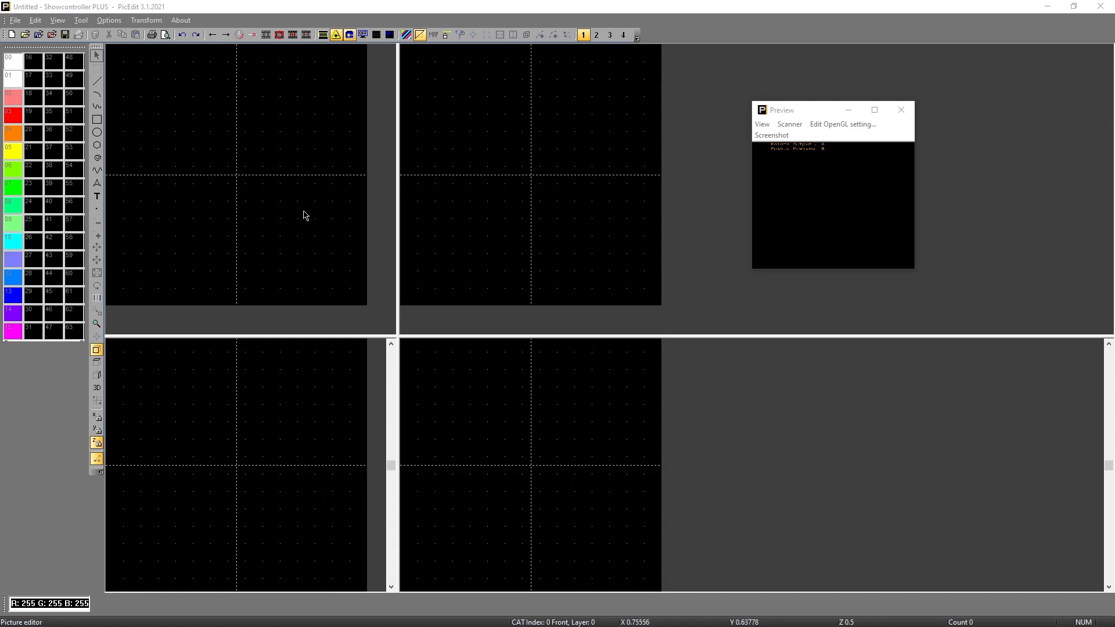
mouse_move(295, 105)
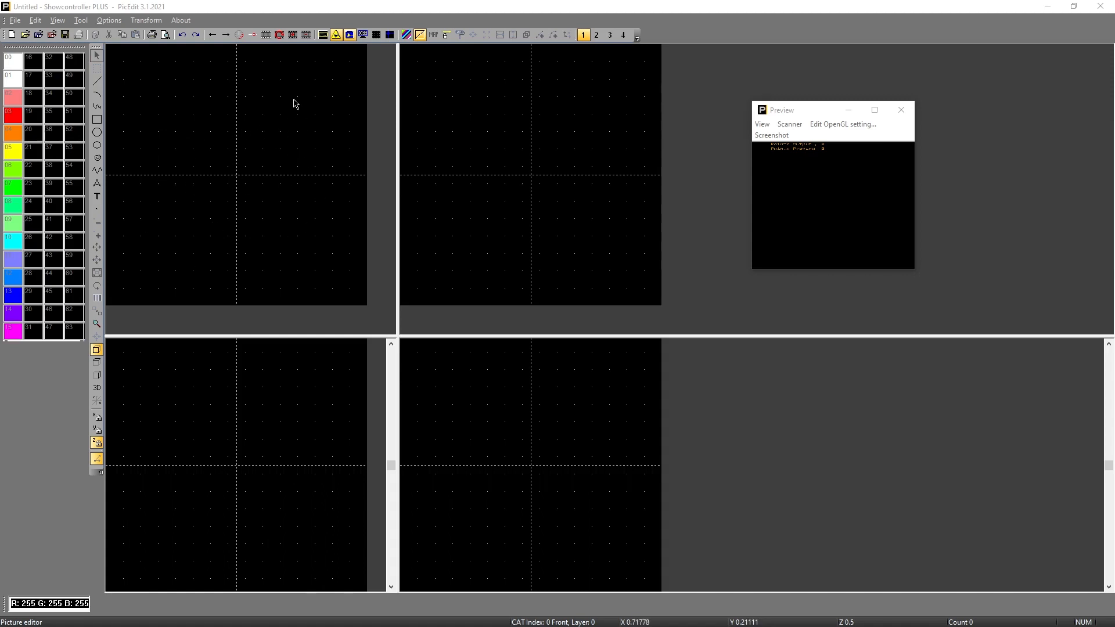
mouse_move(239, 100)
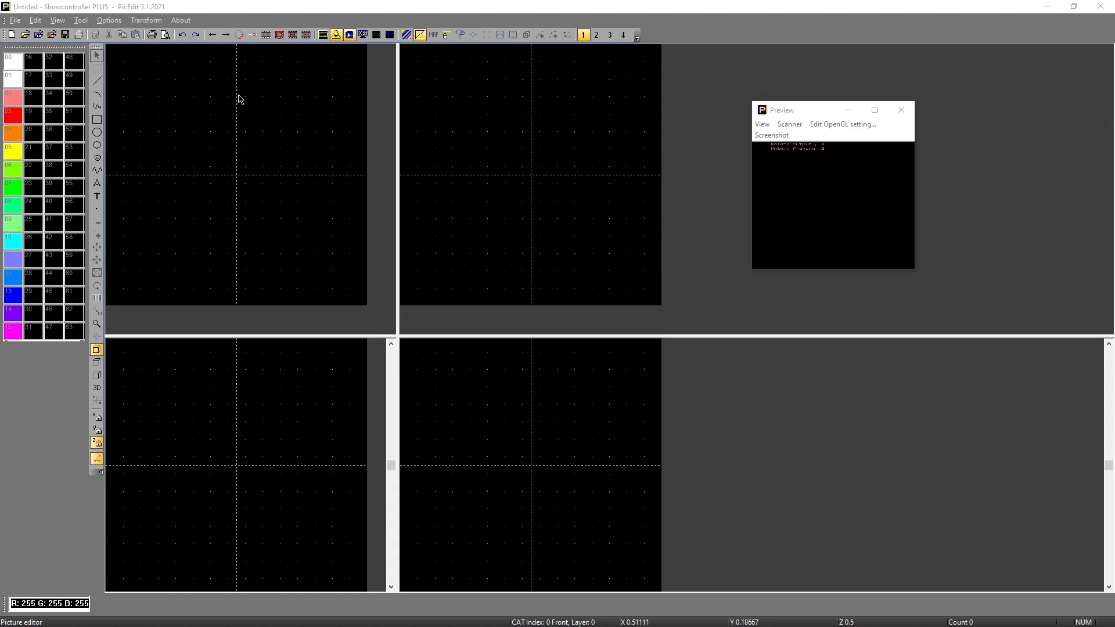
mouse_move(297, 101)
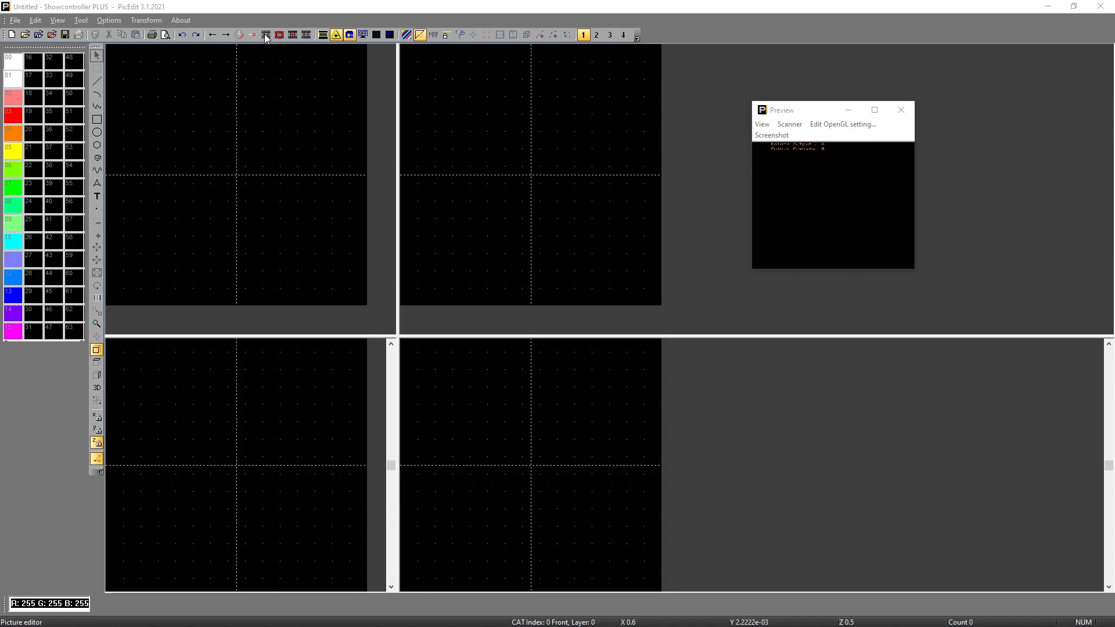
mouse_move(268, 40)
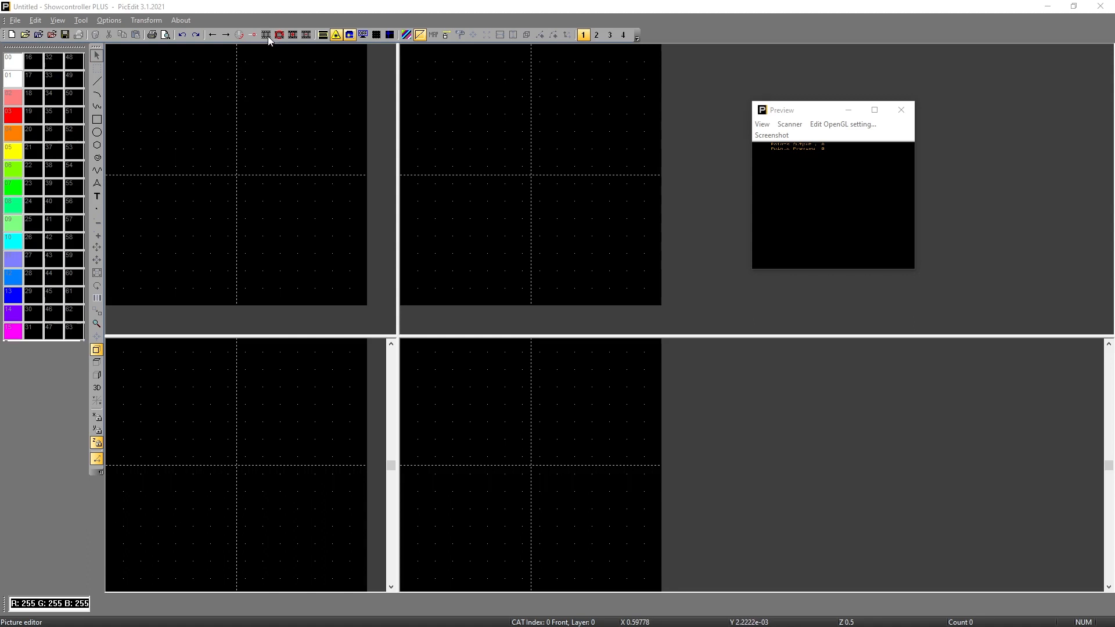
Bring up the animator's filmstrip window, still showing only empty frame slots.
click(265, 34)
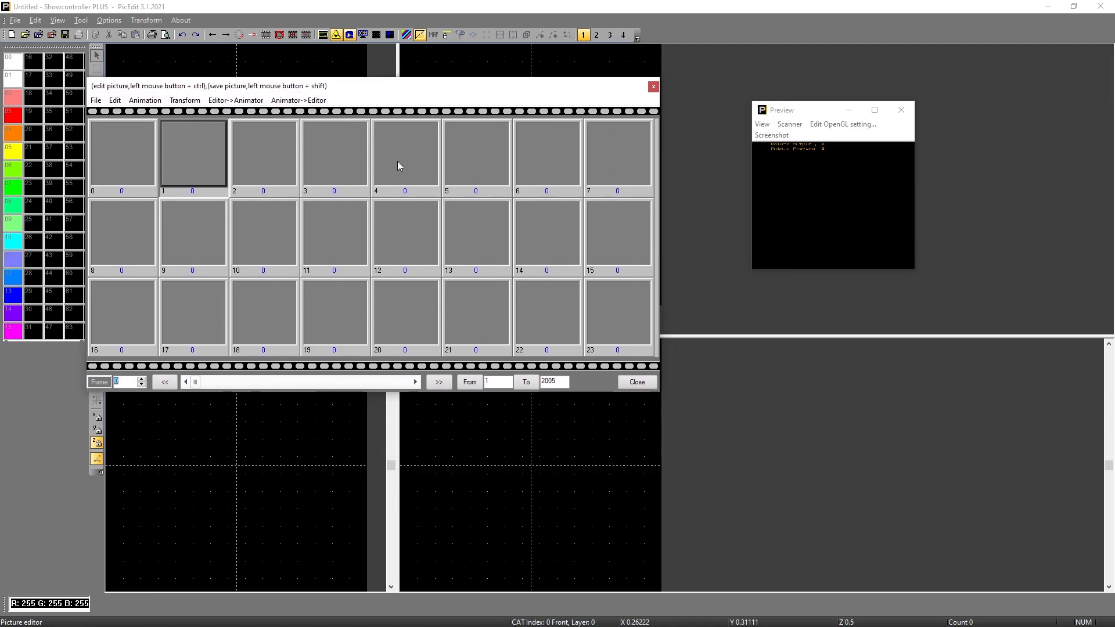
mouse_move(323, 199)
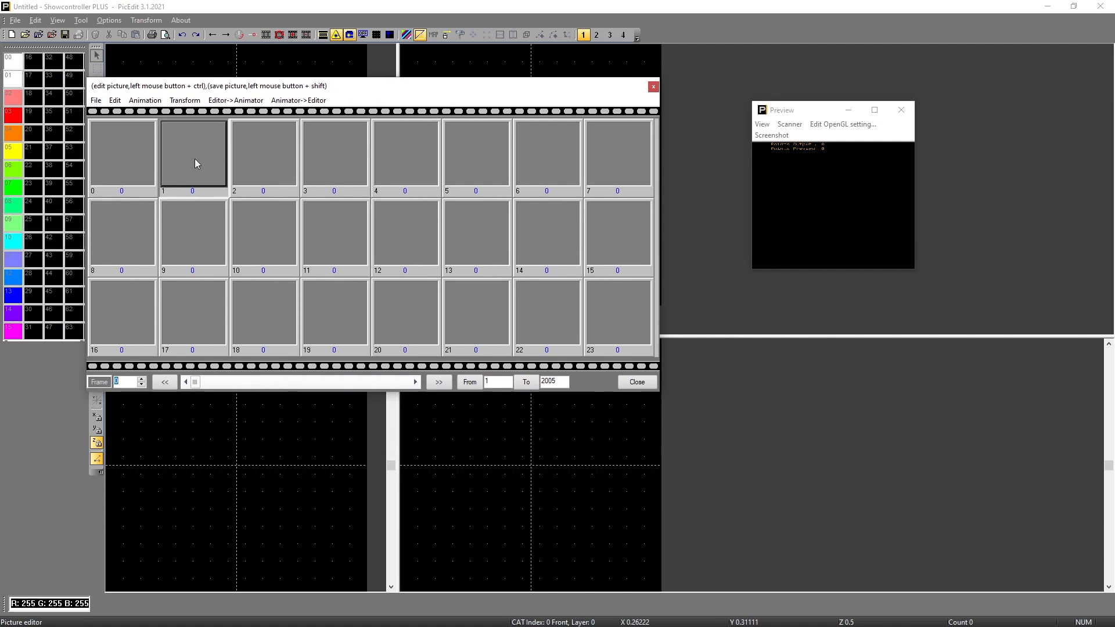
mouse_move(157, 116)
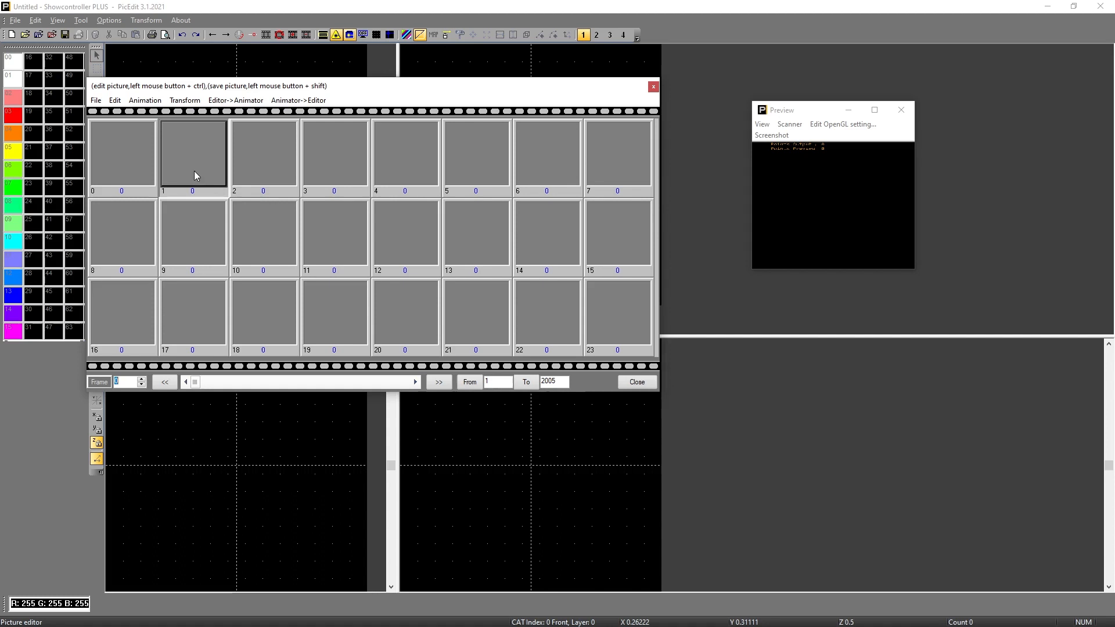
mouse_move(368, 188)
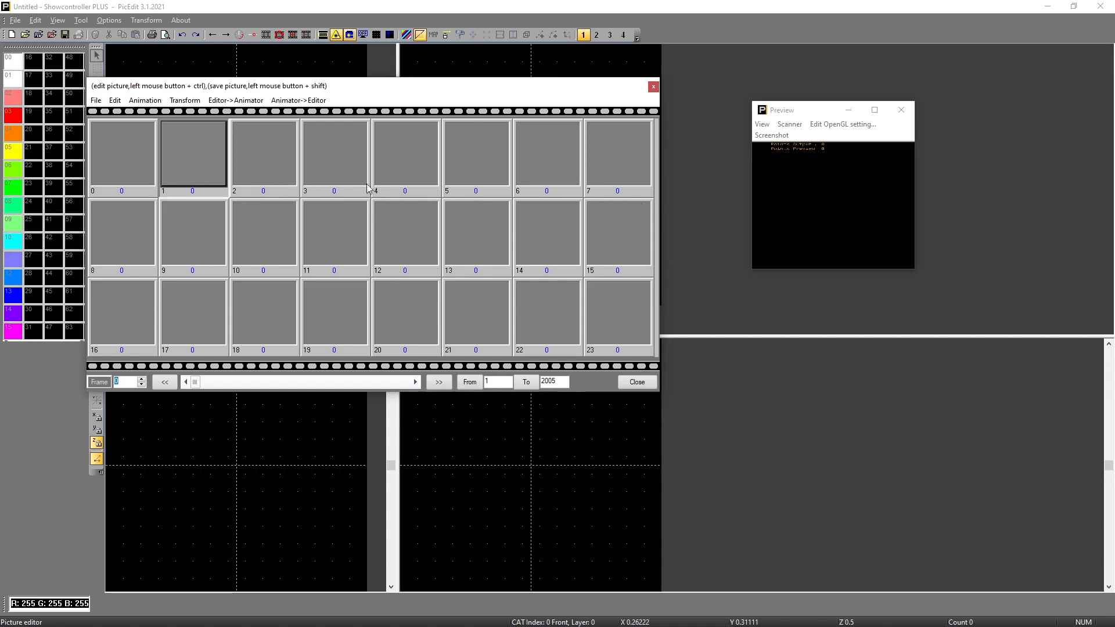
mouse_move(593, 212)
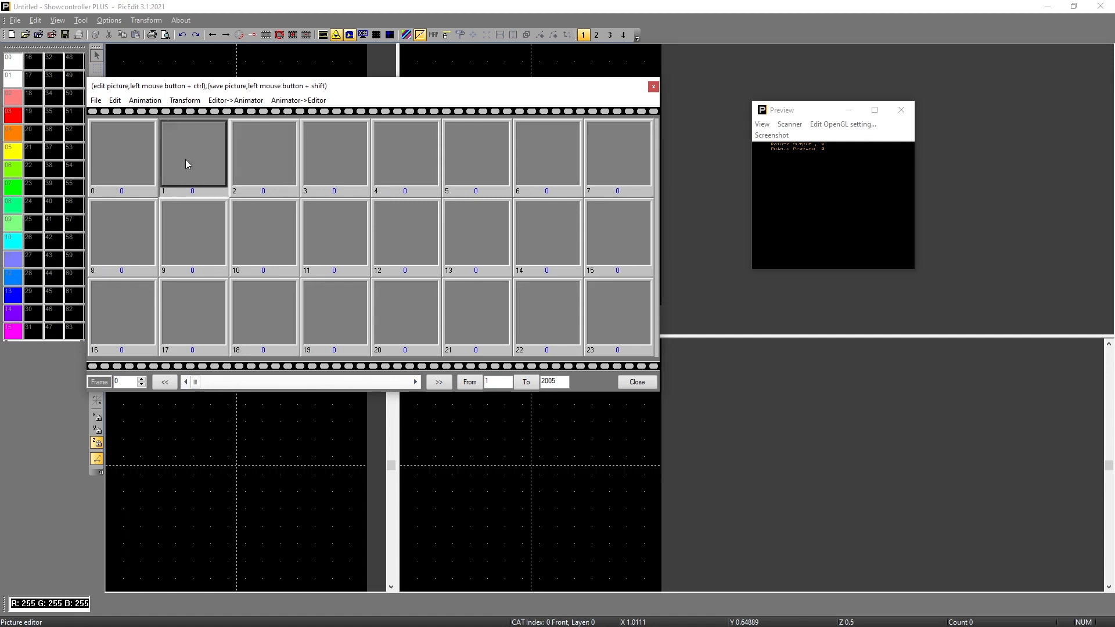
mouse_move(197, 153)
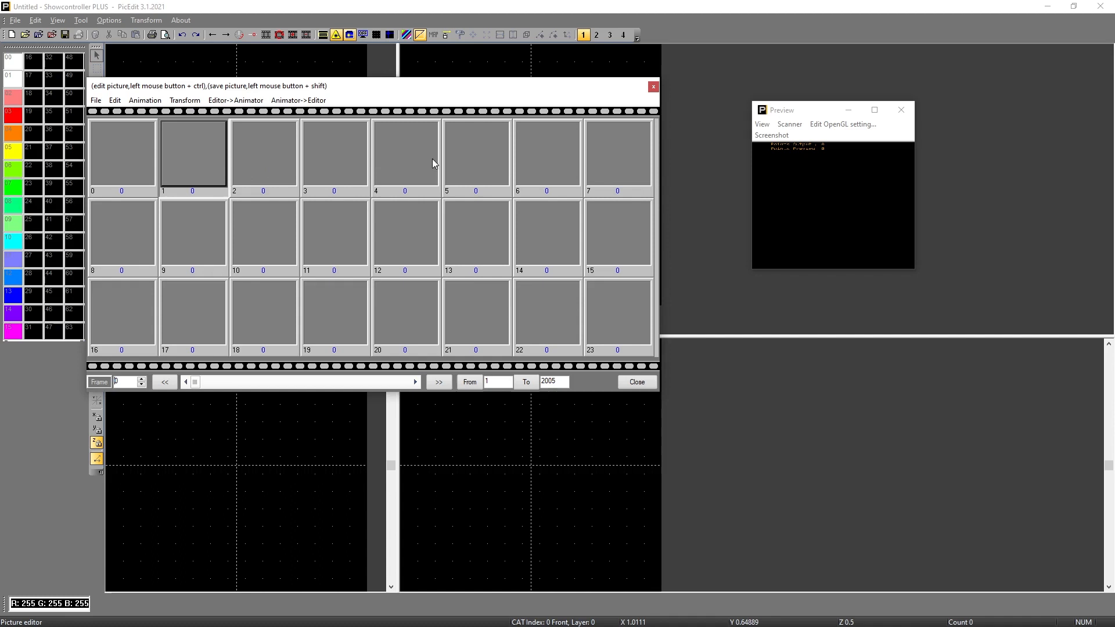
mouse_move(165, 198)
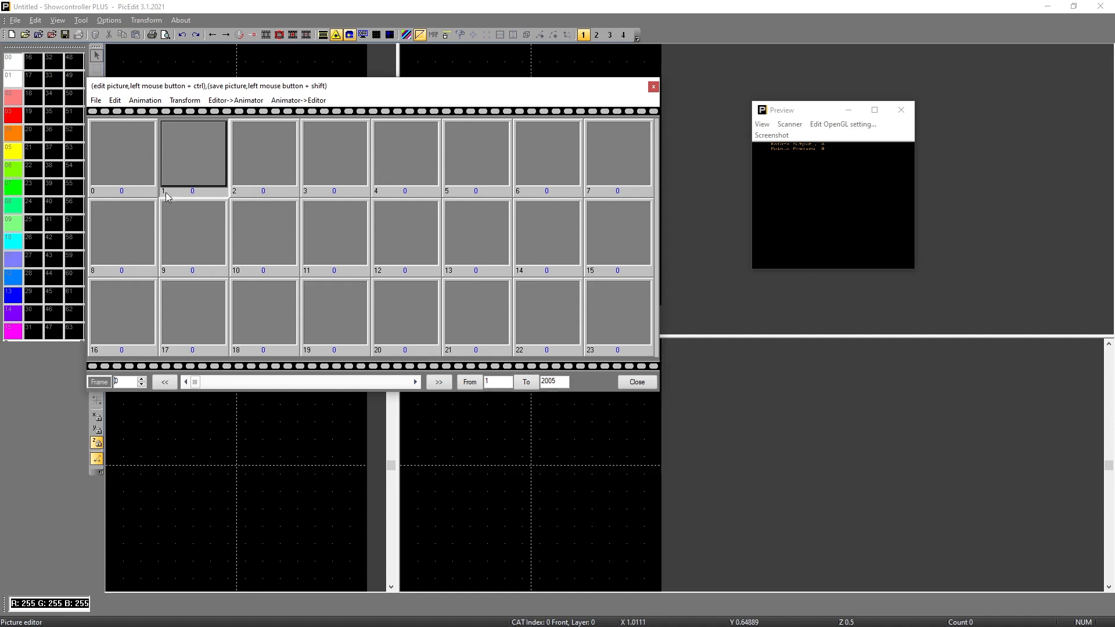
Import PeaceDove8.ild so the flying dove fills animation frames 1 to 8.
click(94, 100)
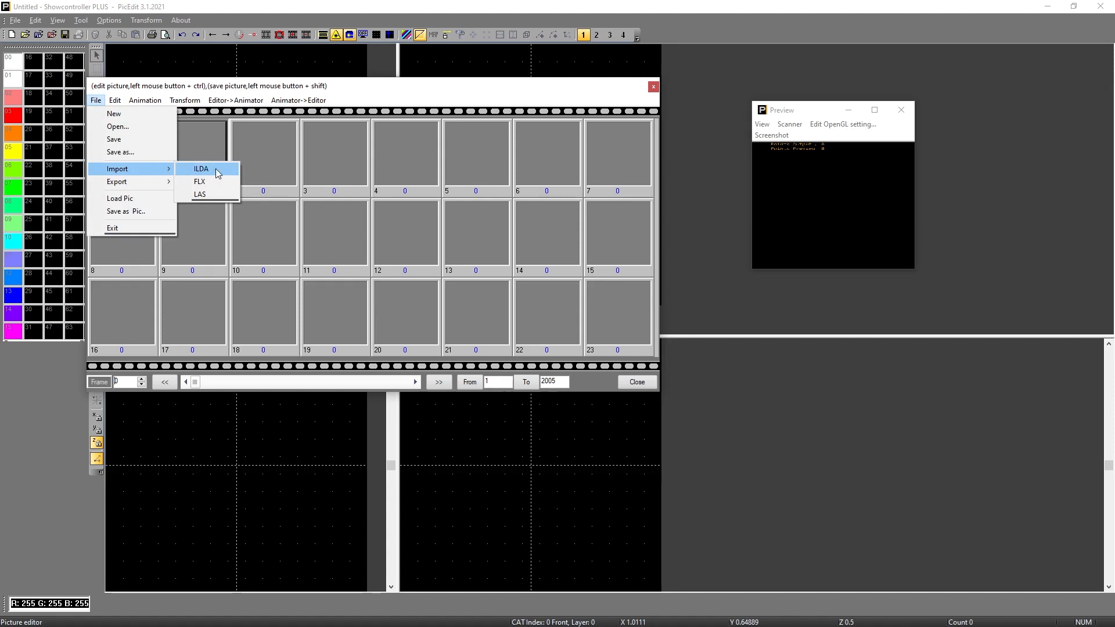
click(201, 169)
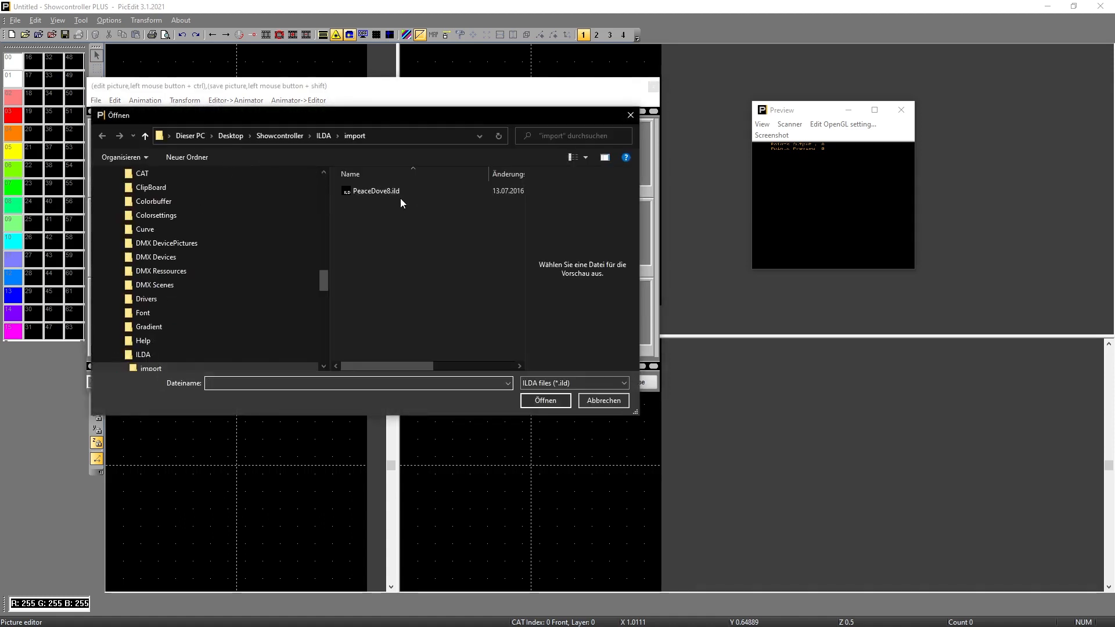
click(375, 190)
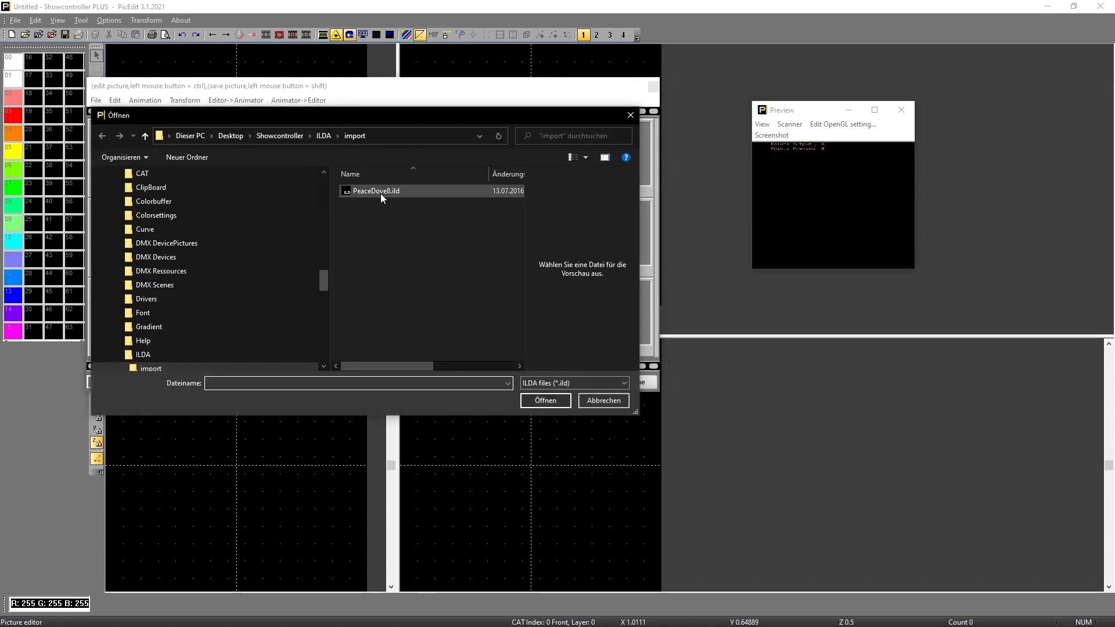
mouse_move(375, 191)
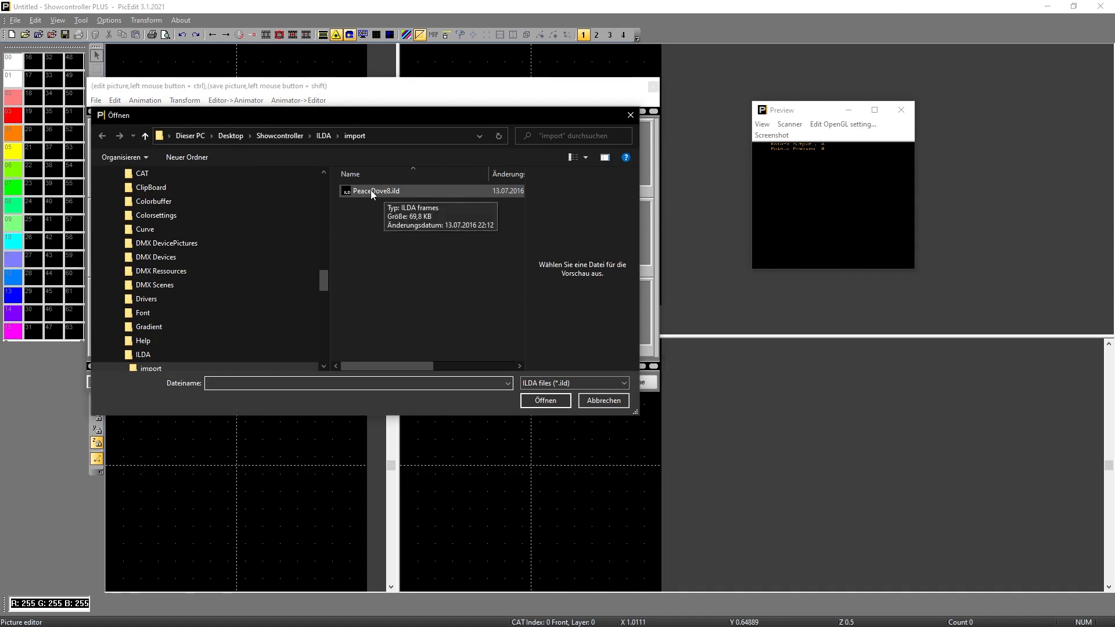
double_click(376, 190)
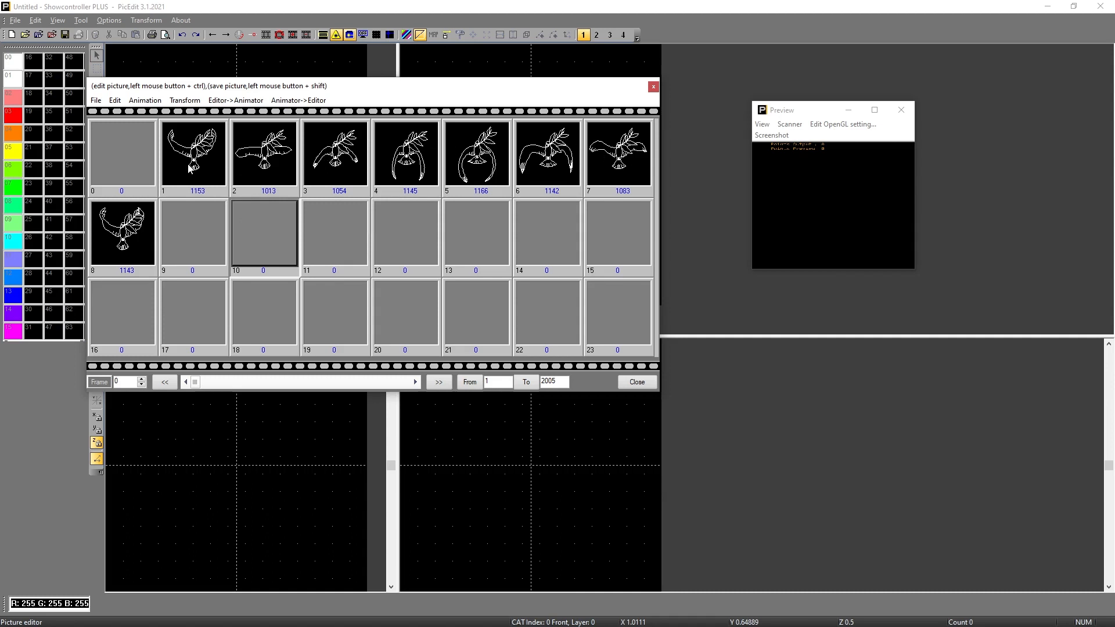
mouse_move(190, 169)
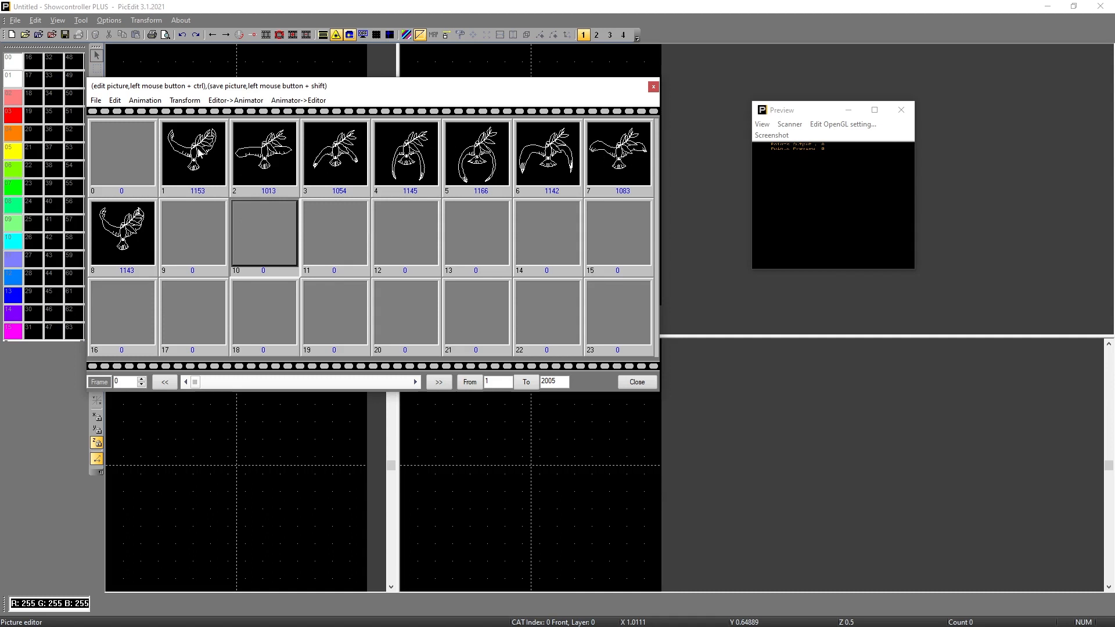
mouse_move(604, 169)
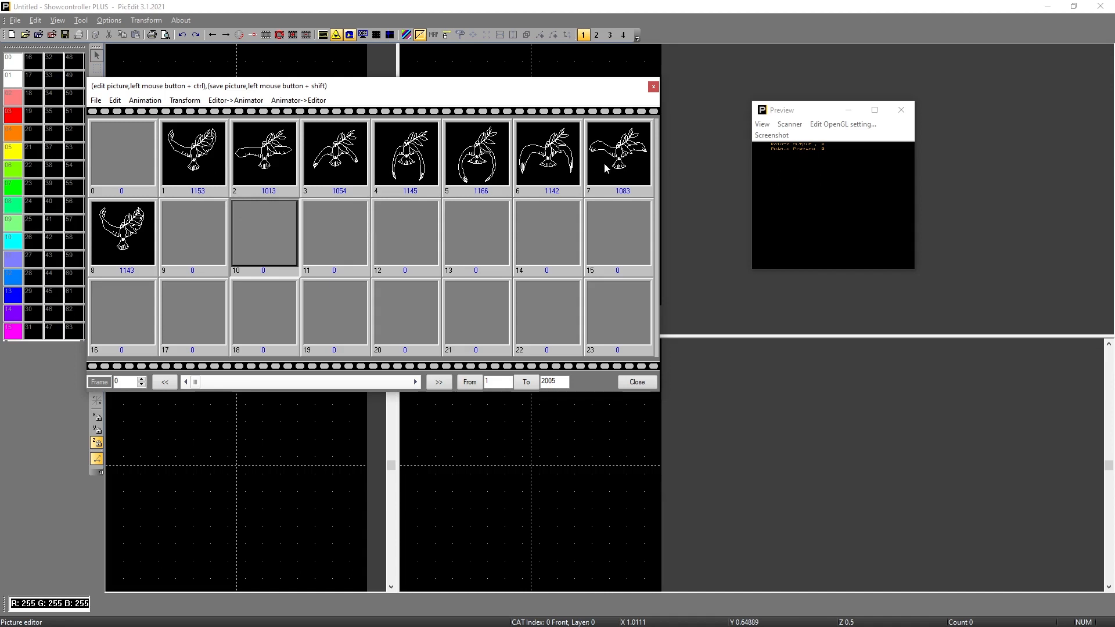
mouse_move(122, 239)
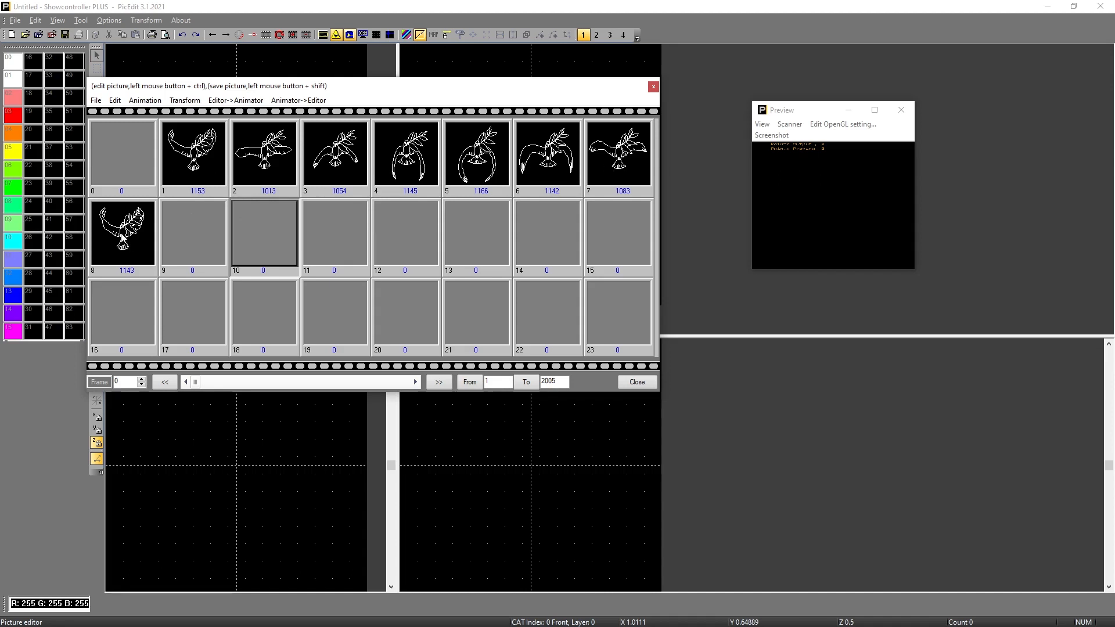
mouse_move(192, 175)
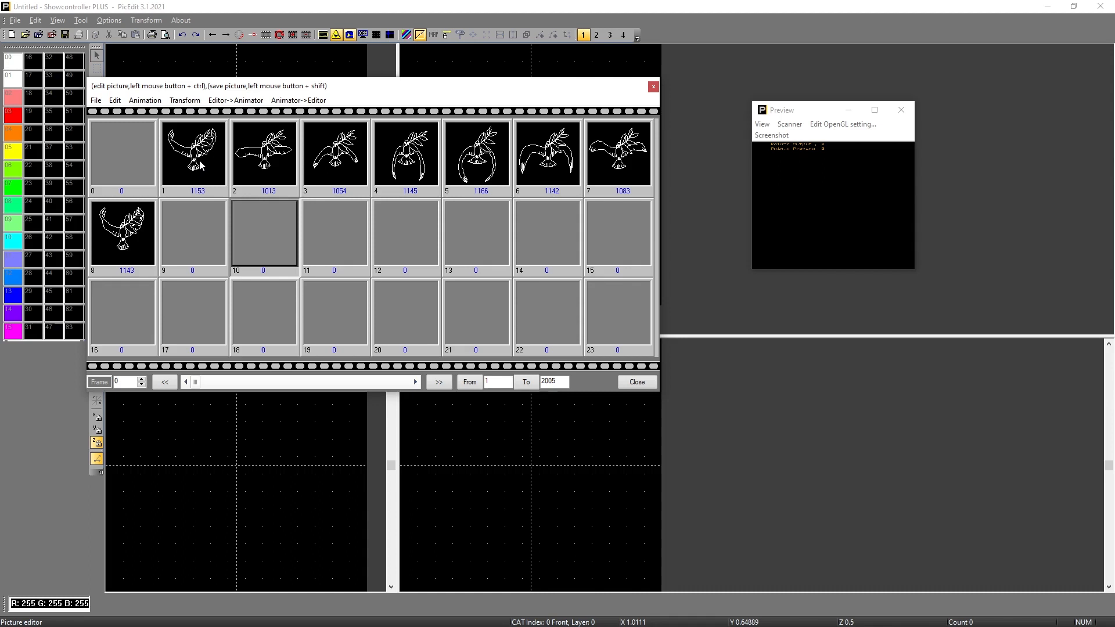
mouse_move(217, 177)
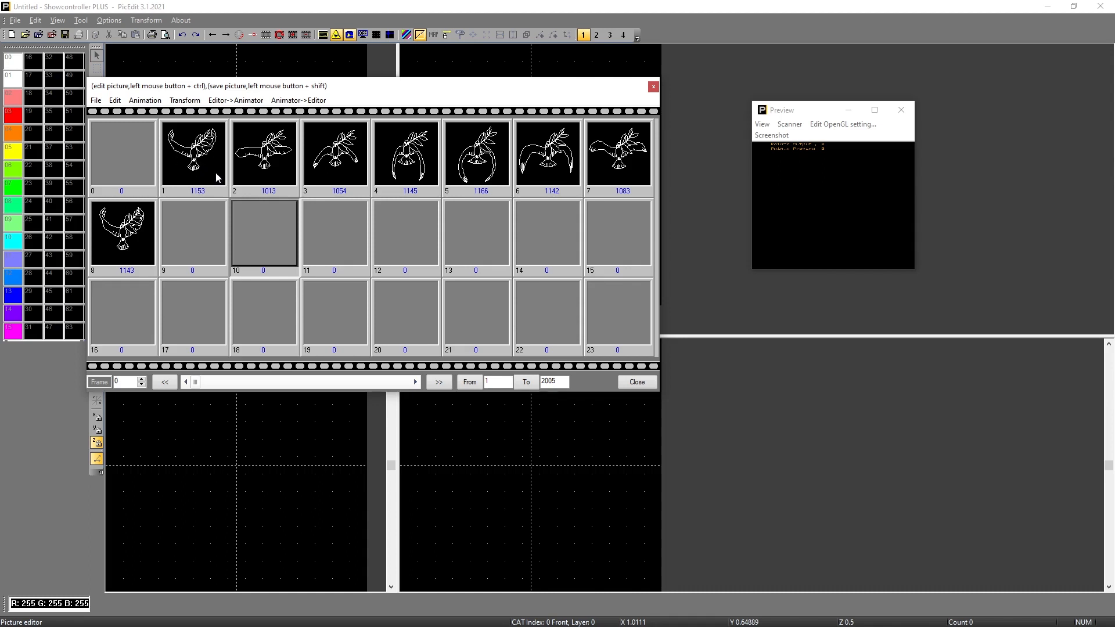
mouse_move(213, 176)
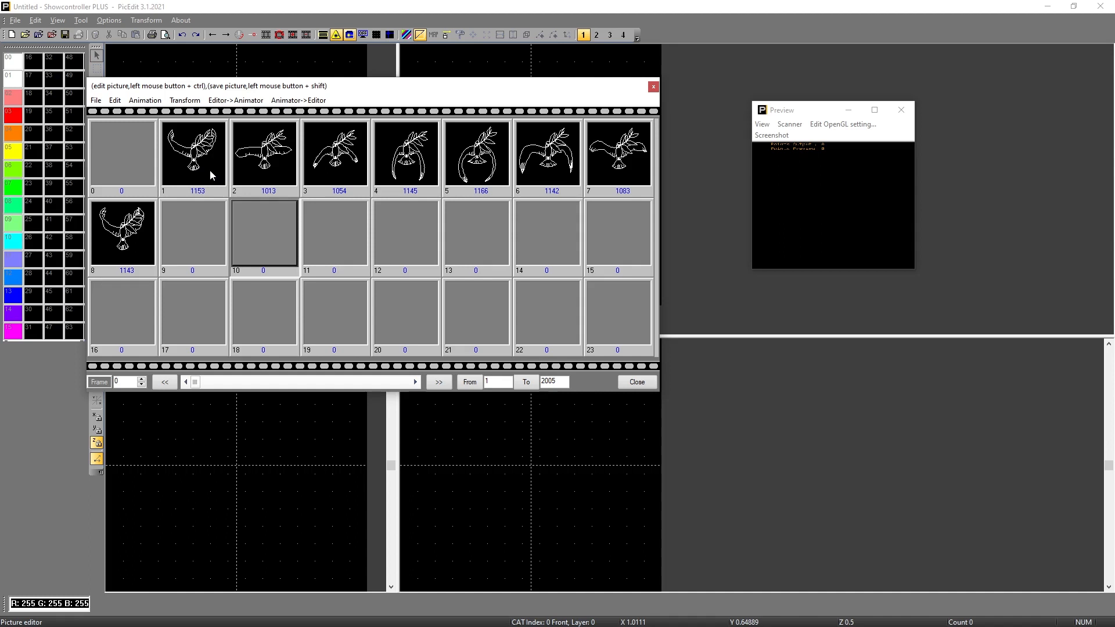
mouse_move(195, 173)
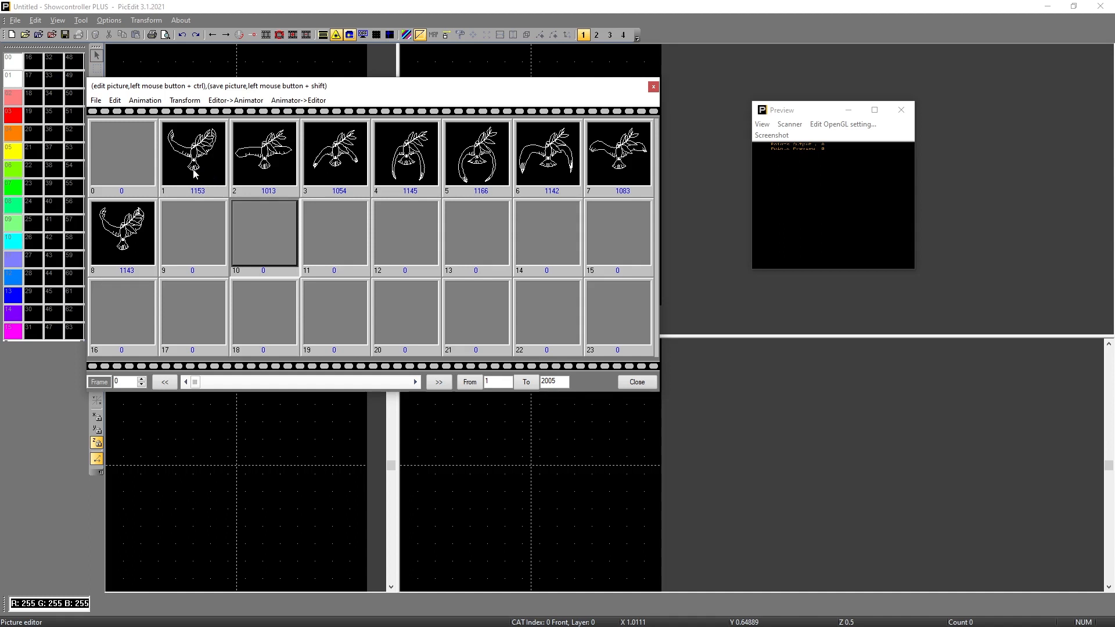
mouse_move(196, 171)
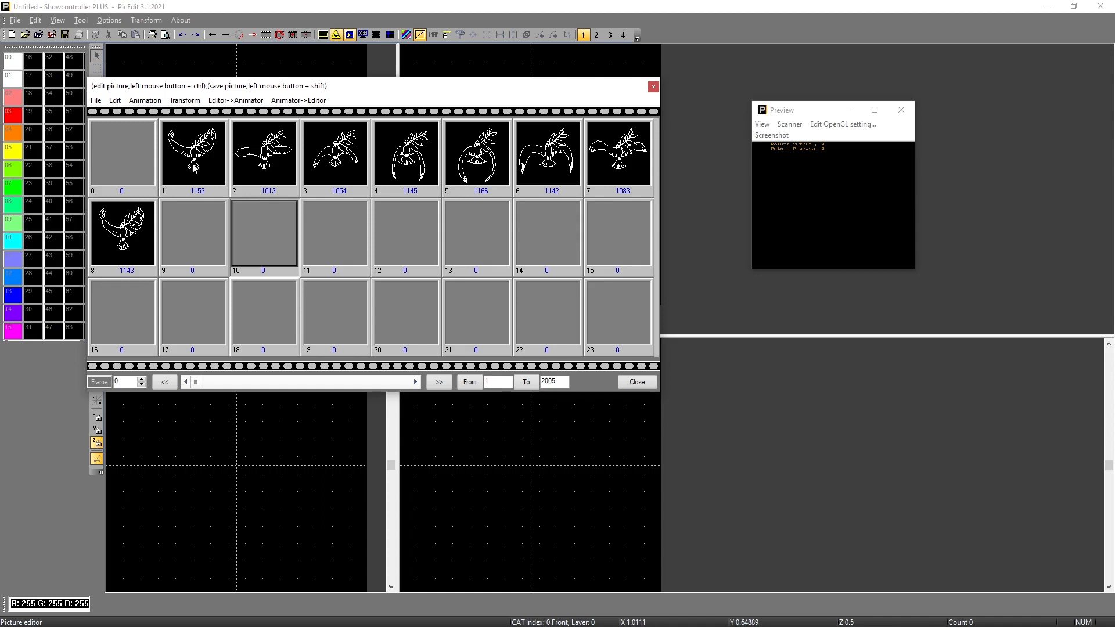
Select the first dove frame and start saving frames 1 to 8 as an animation file.
click(193, 151)
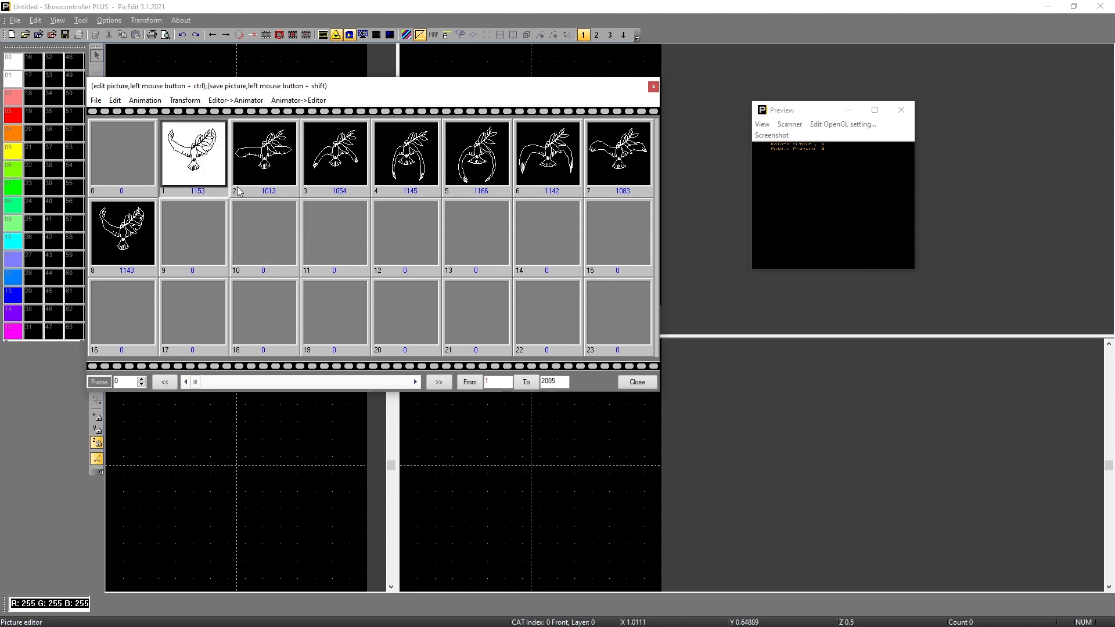
mouse_move(171, 170)
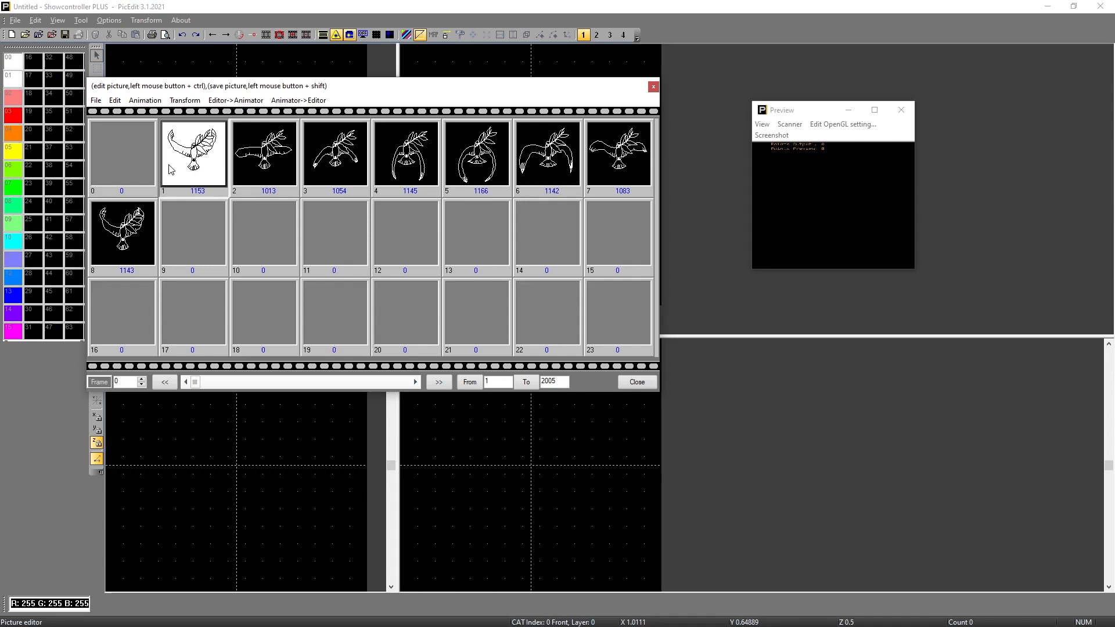
mouse_move(111, 180)
text(8)
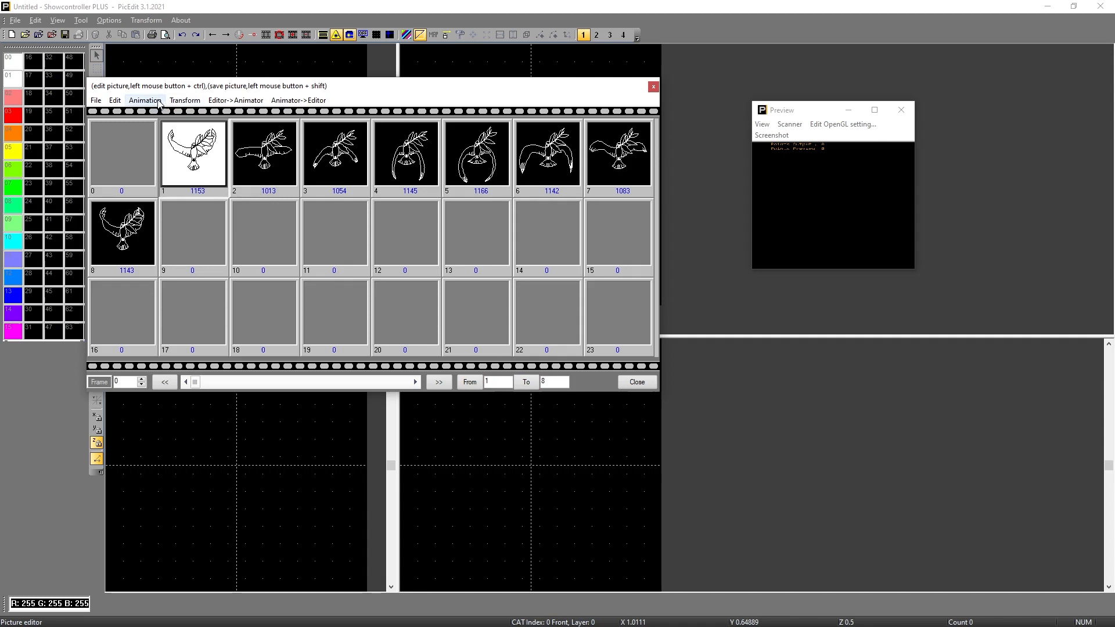
click(146, 100)
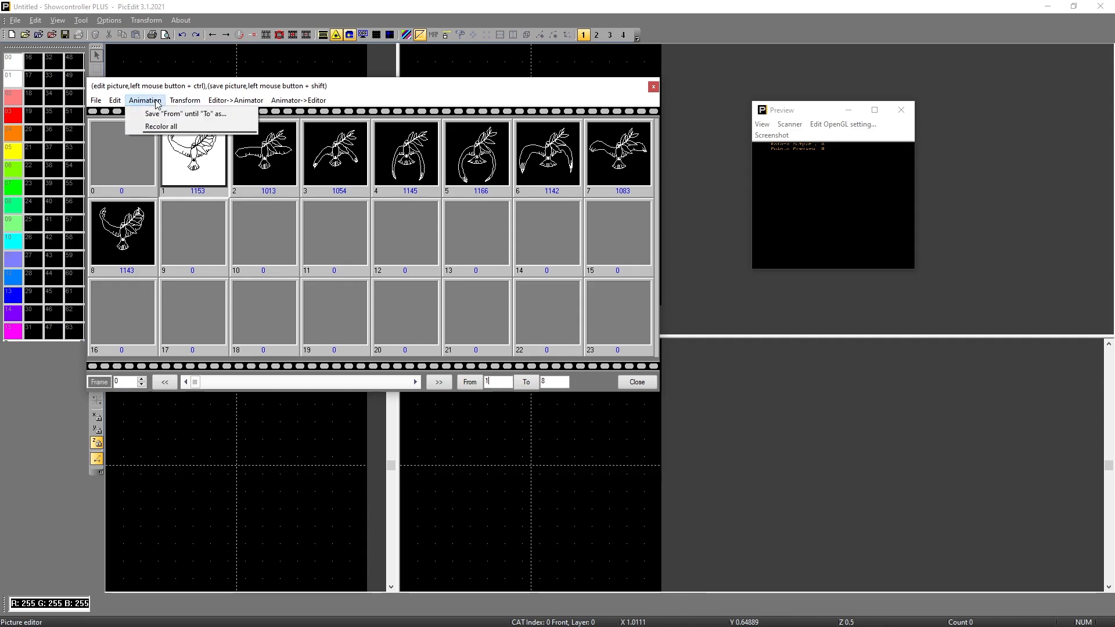
mouse_move(189, 114)
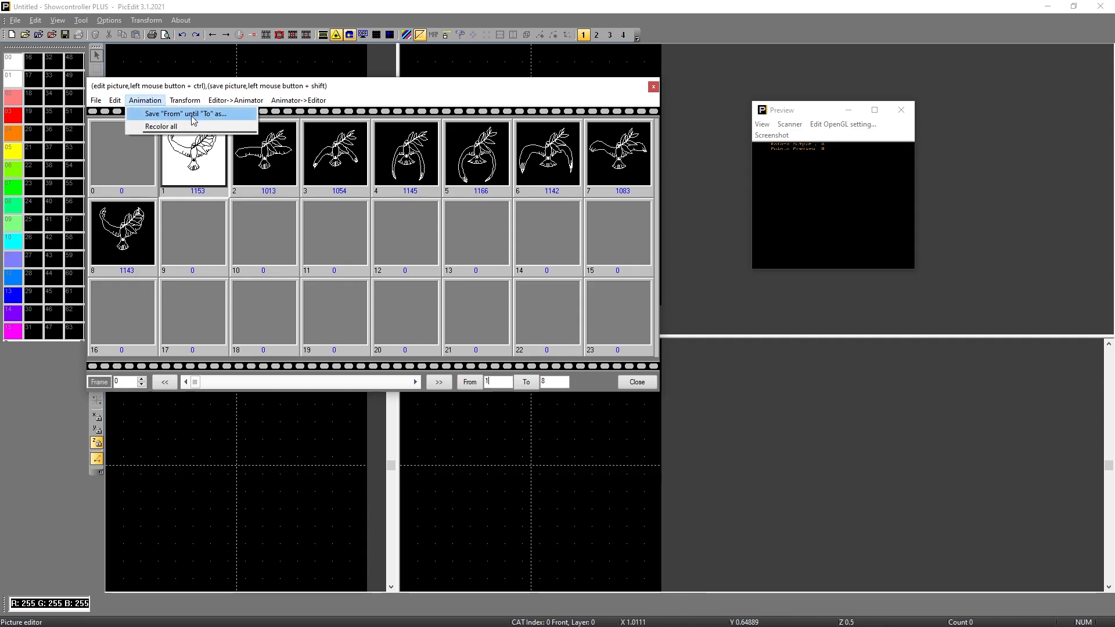
click(186, 114)
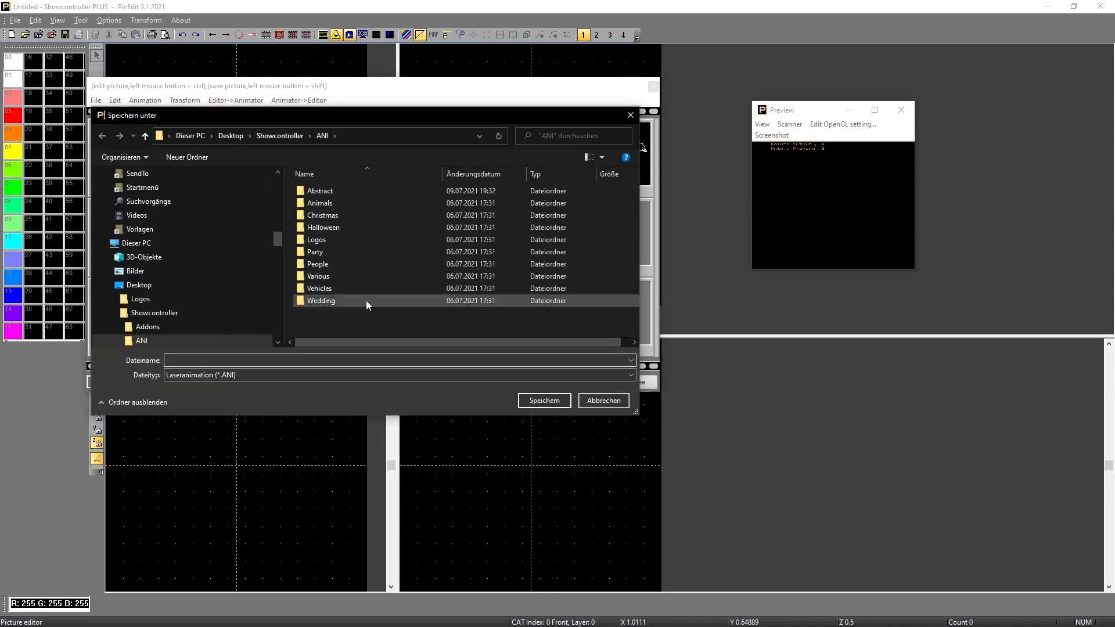
mouse_move(341, 288)
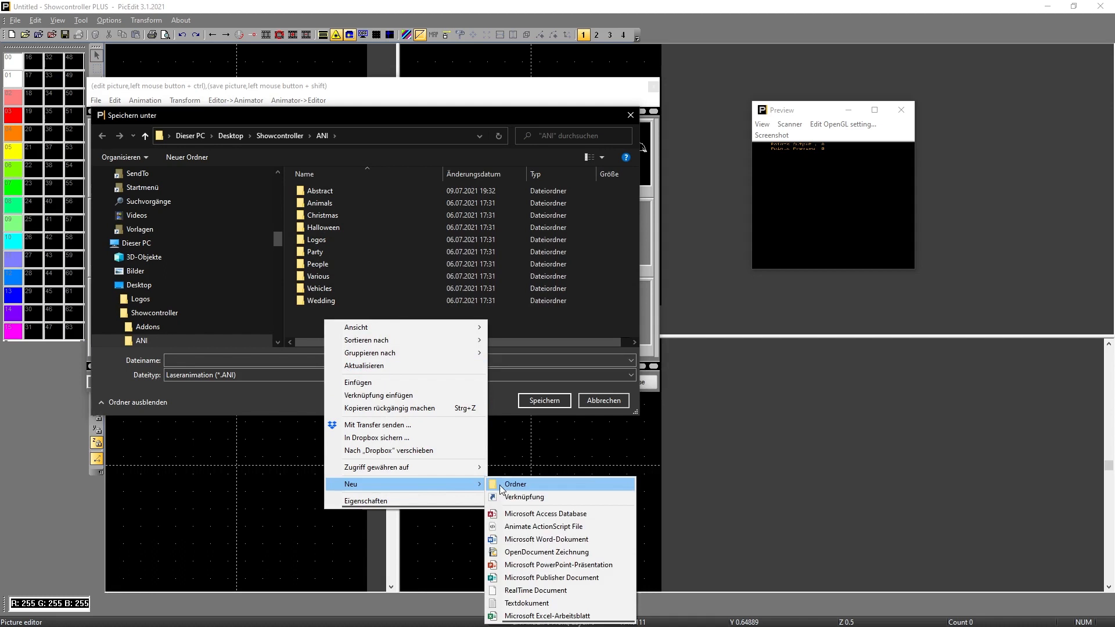
Create a custom folder and save the dove animation there as testanimation.
click(515, 483)
text(custom)
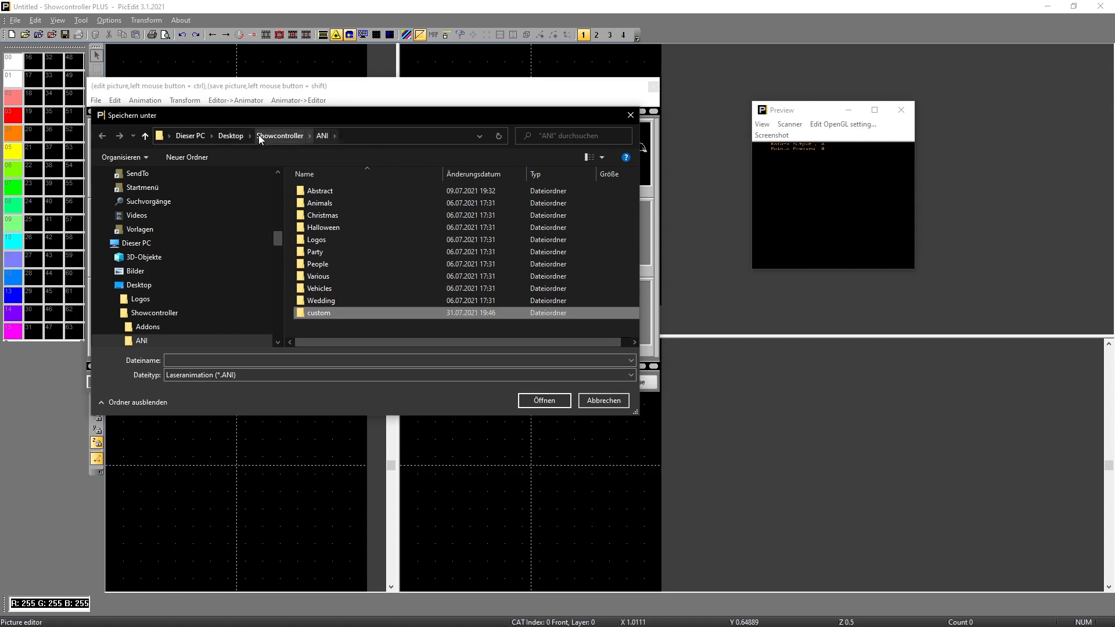
mouse_move(325, 277)
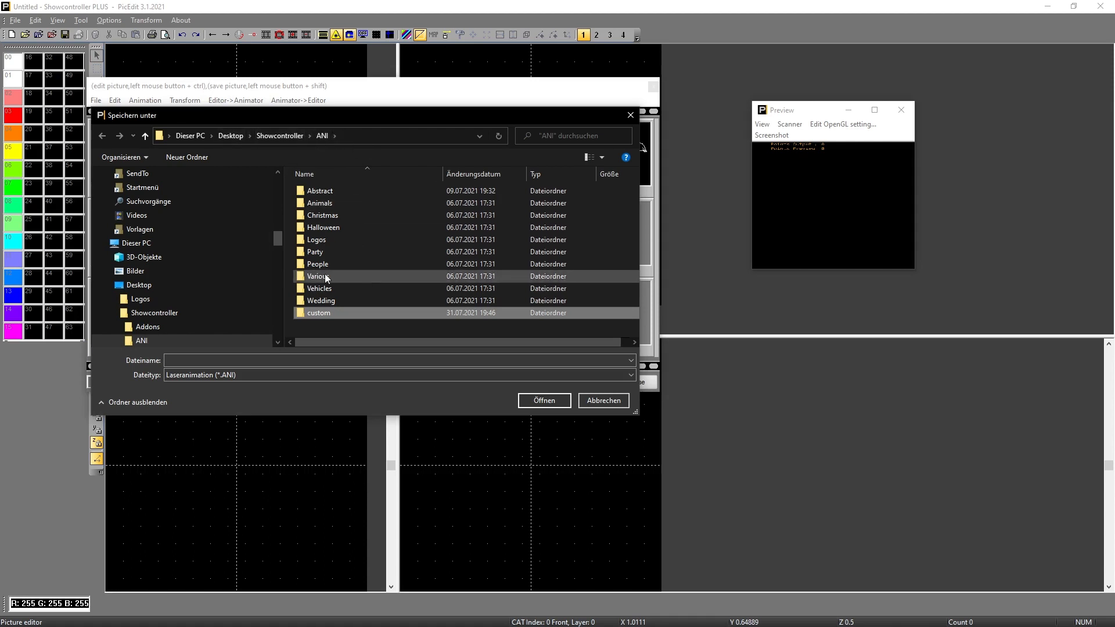
double_click(318, 312)
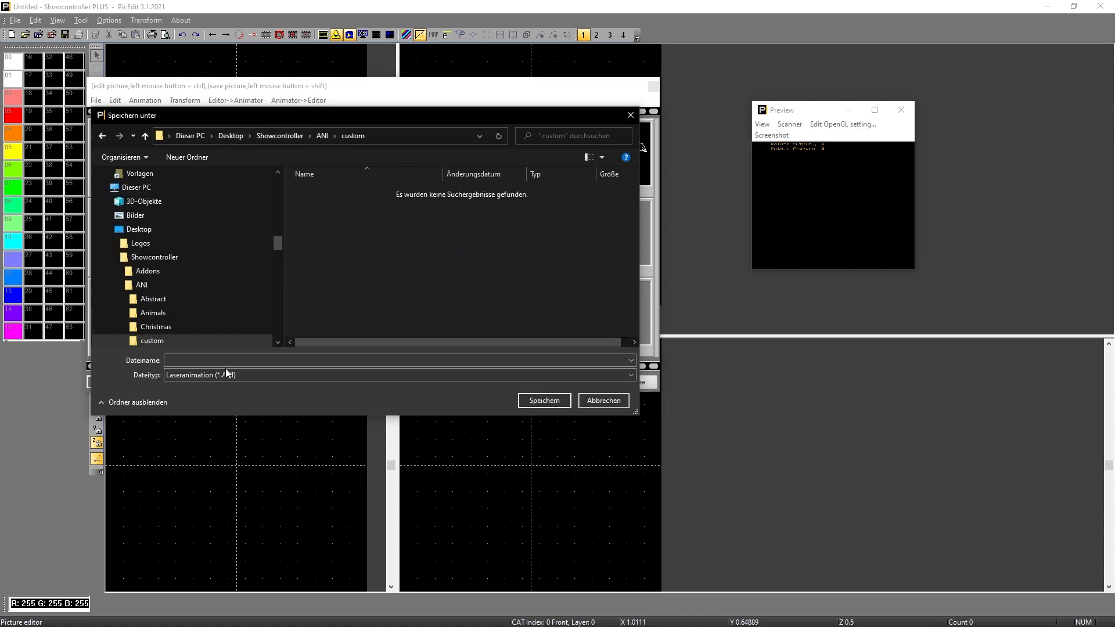
text(testanimation)
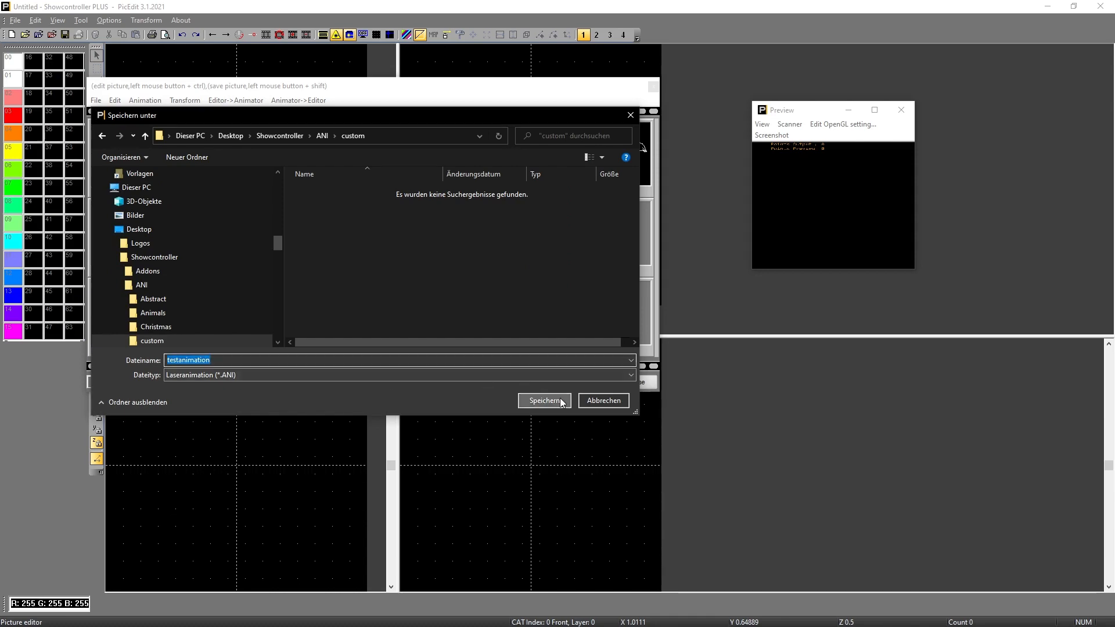
click(544, 401)
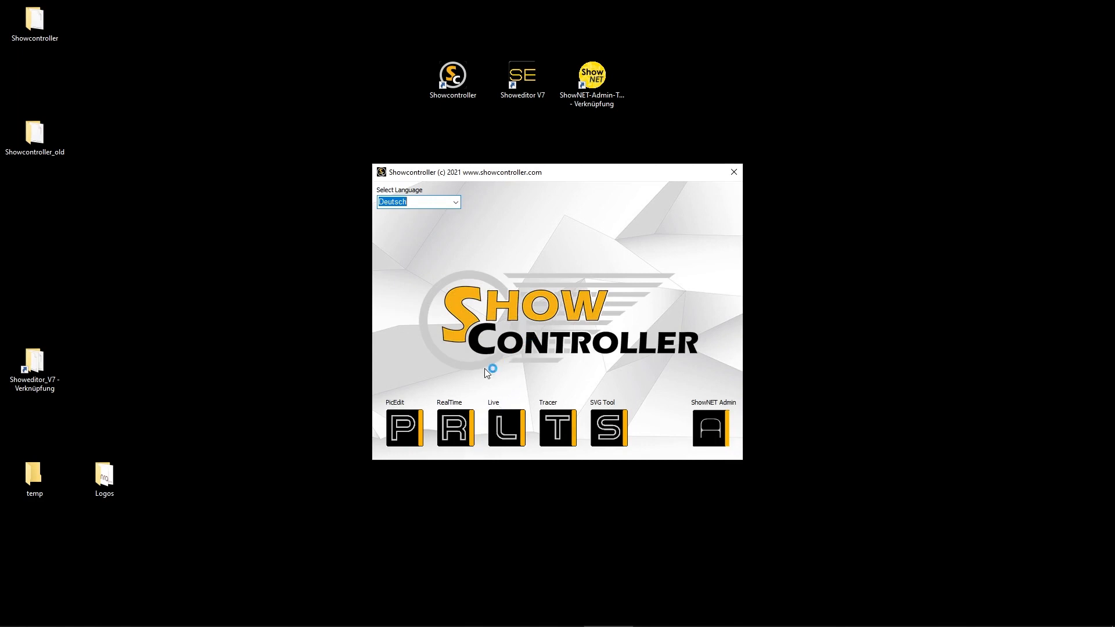
mouse_move(511, 409)
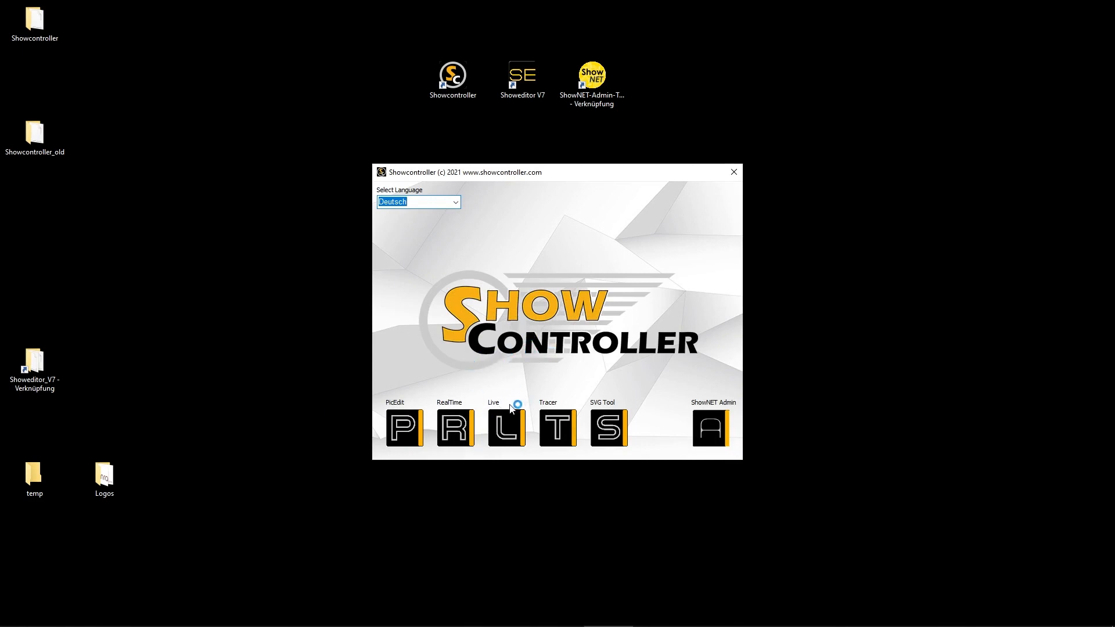
mouse_move(601, 312)
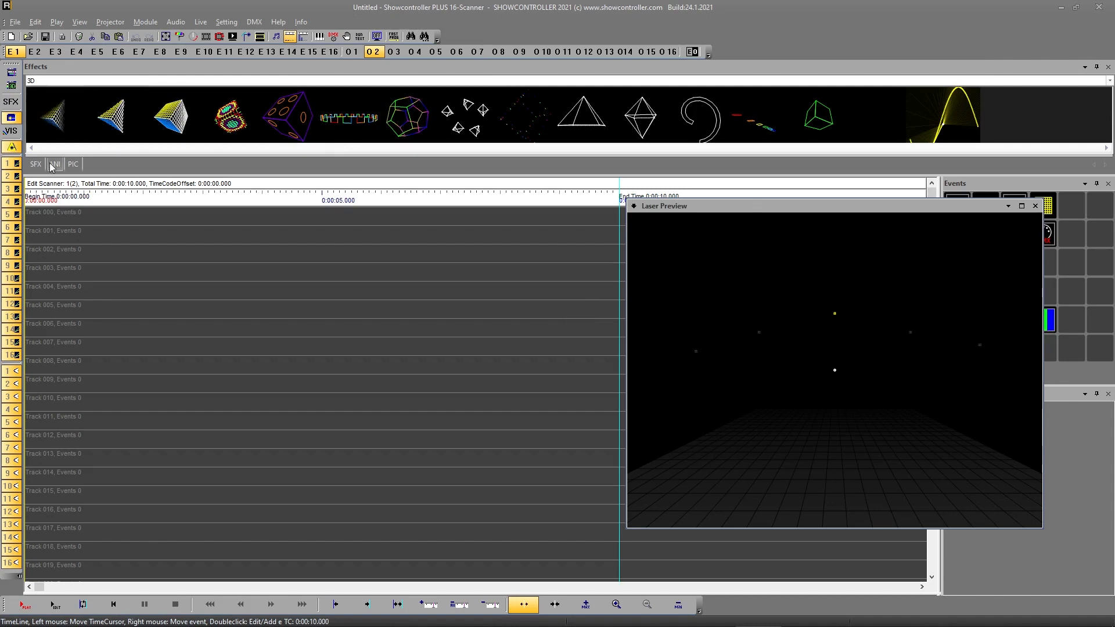
Place the dove animation from the custom ANI folder onto Track 001.
click(55, 163)
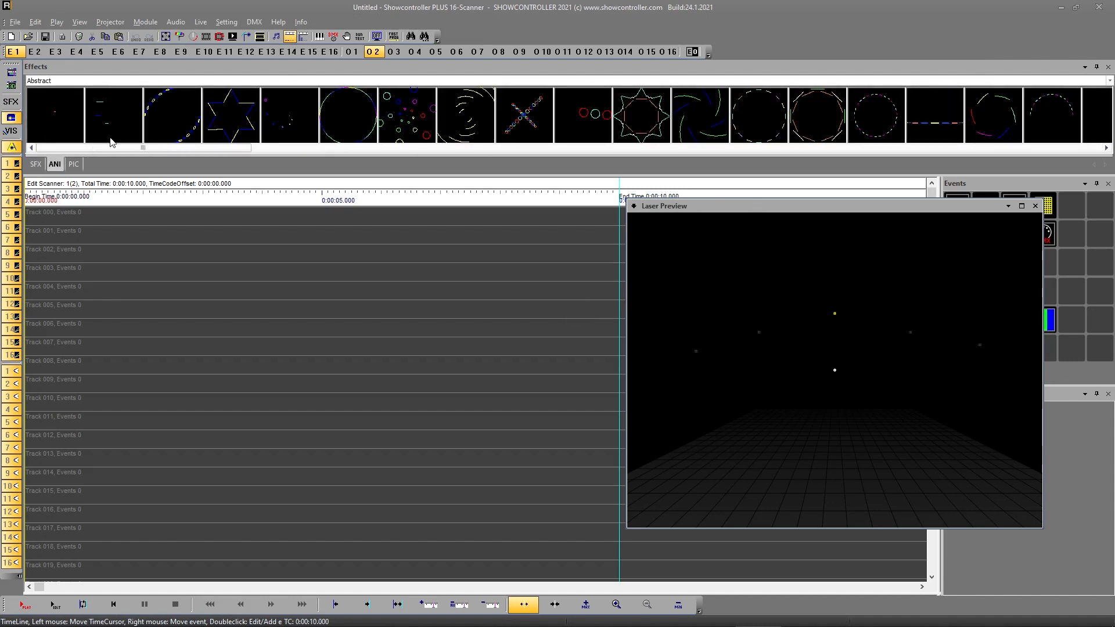
click(39, 80)
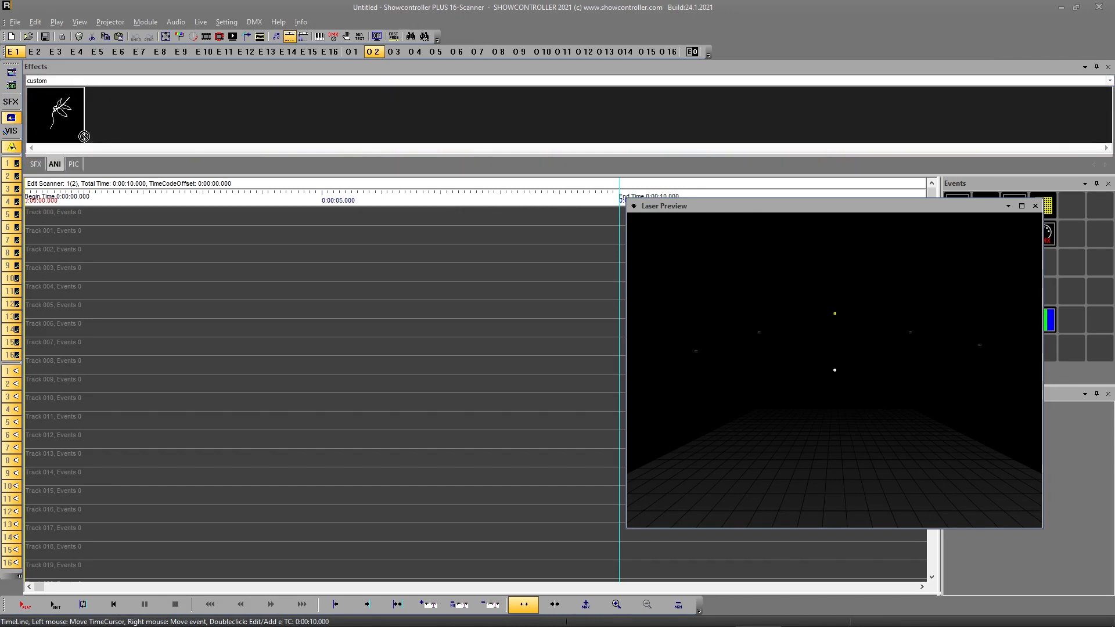
double_click(134, 234)
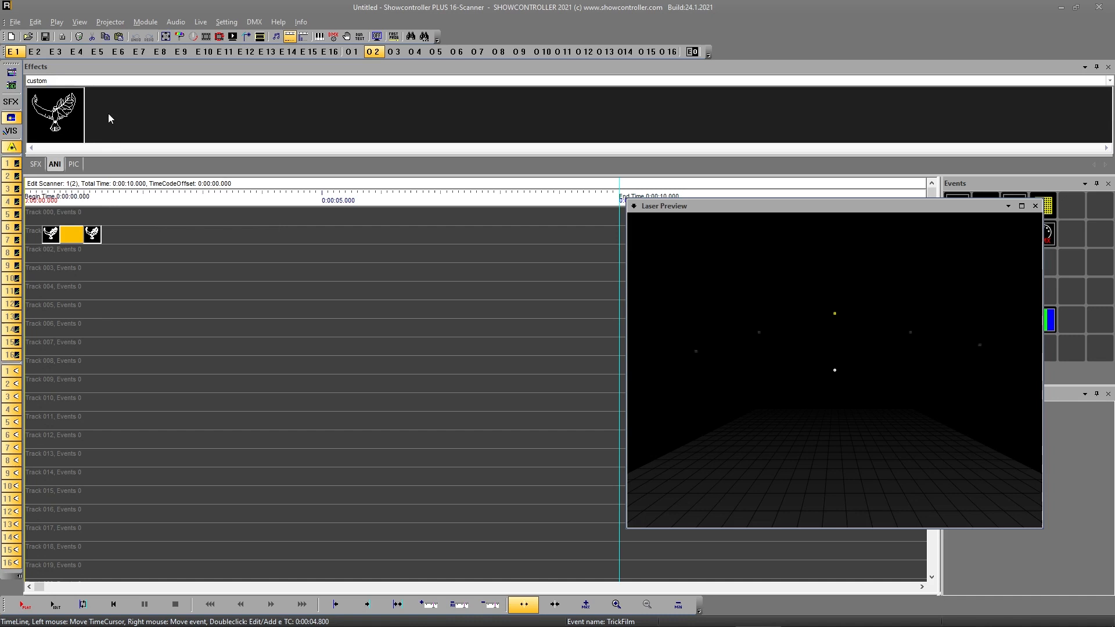
mouse_move(132, 119)
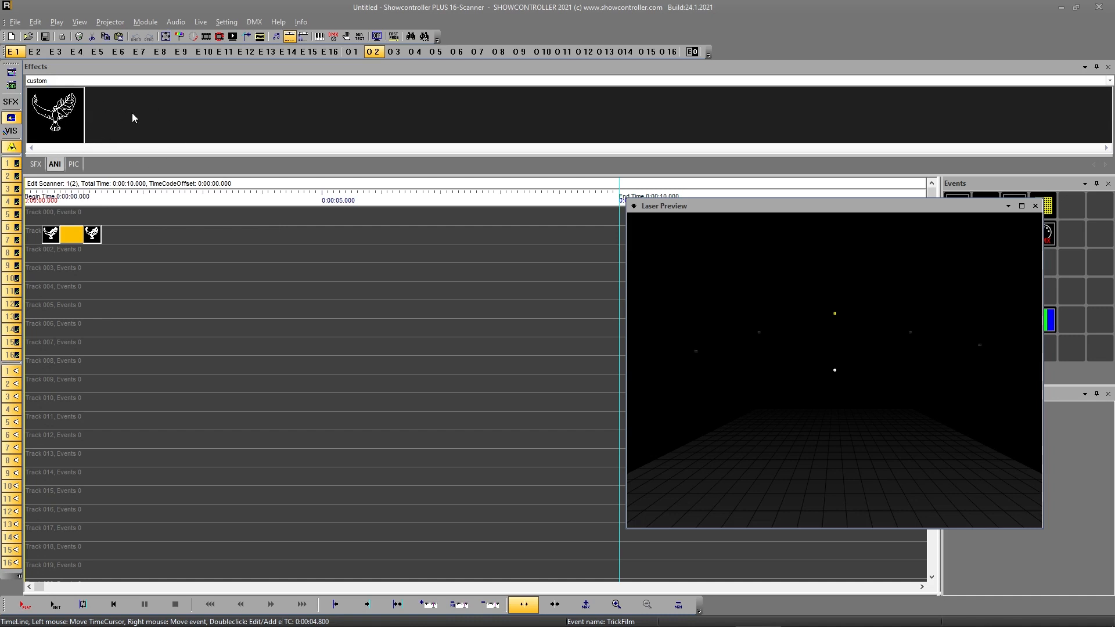
mouse_move(104, 81)
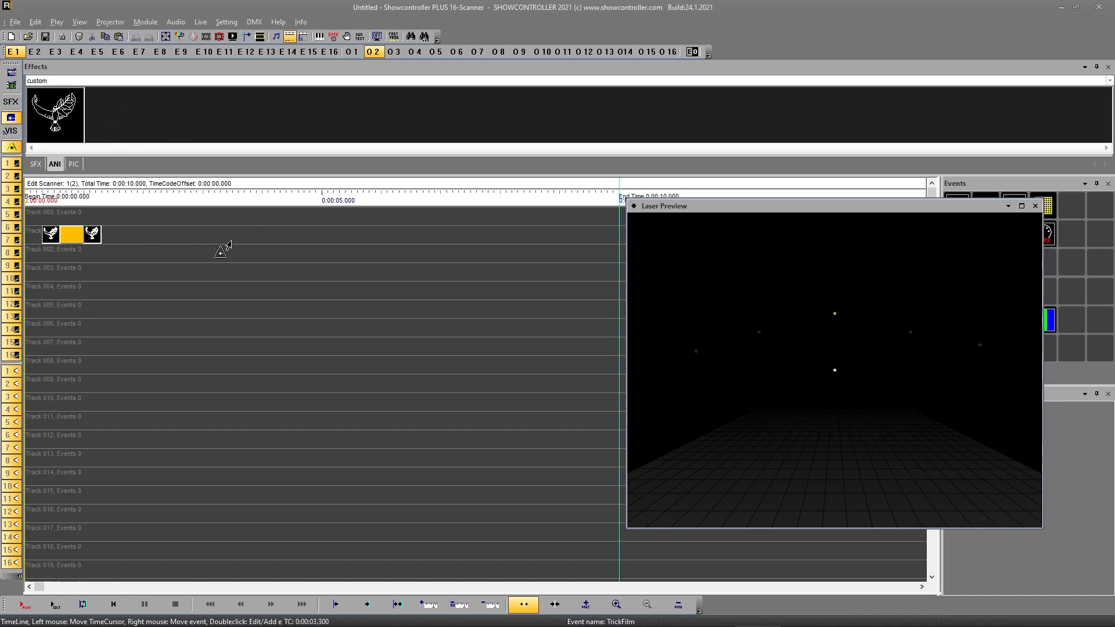
mouse_move(192, 255)
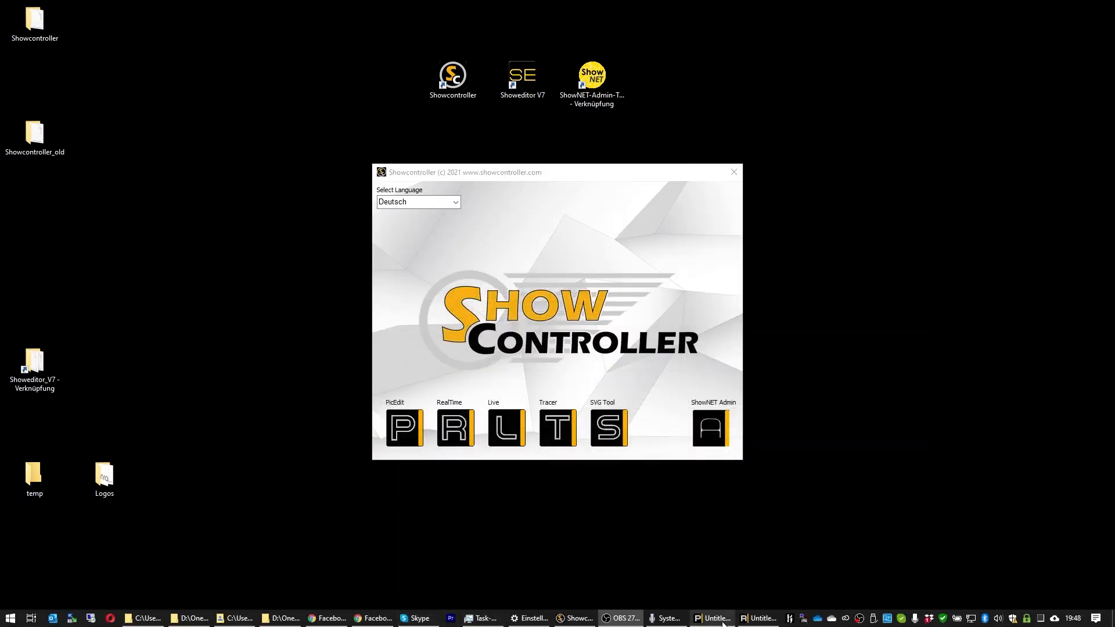
Return to PicEdit, dismiss the dialog and select the dove in frame 2 for export.
click(404, 427)
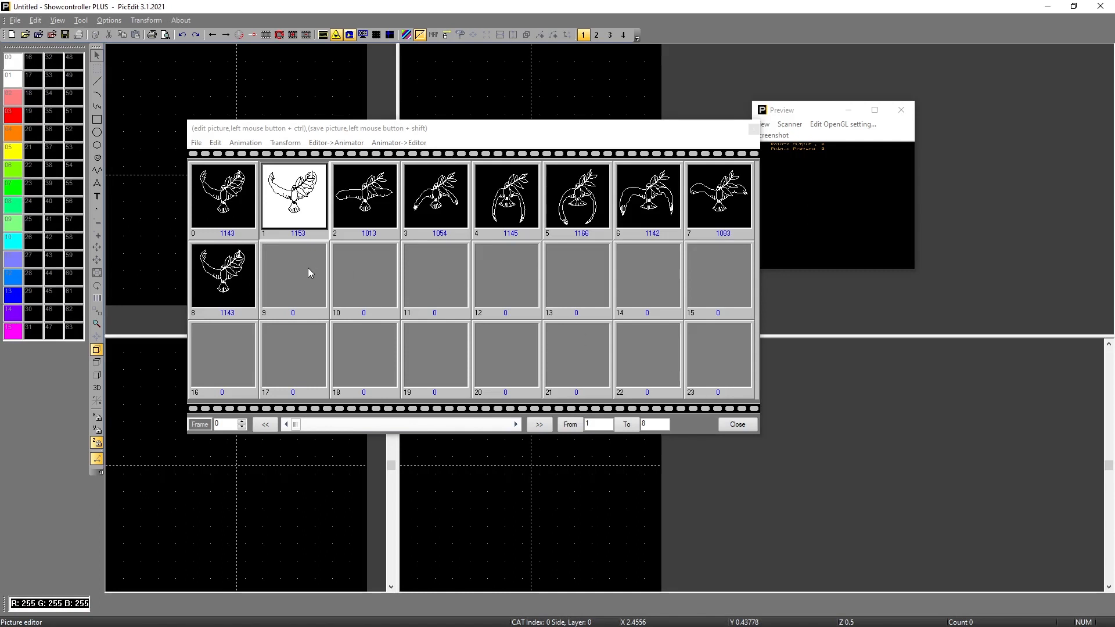
mouse_move(327, 271)
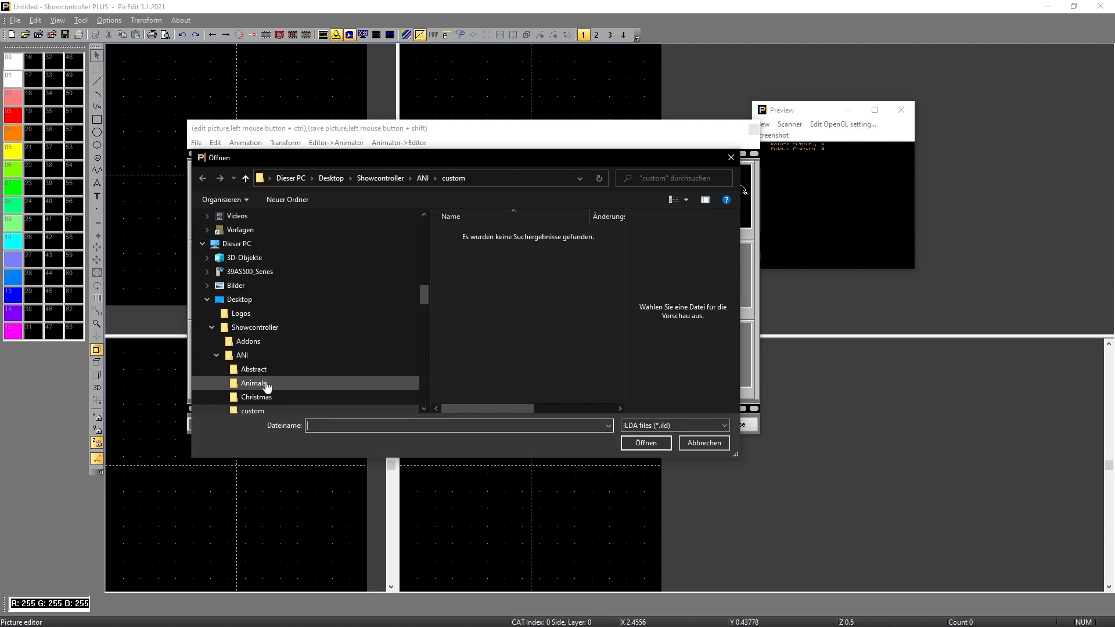
click(216, 355)
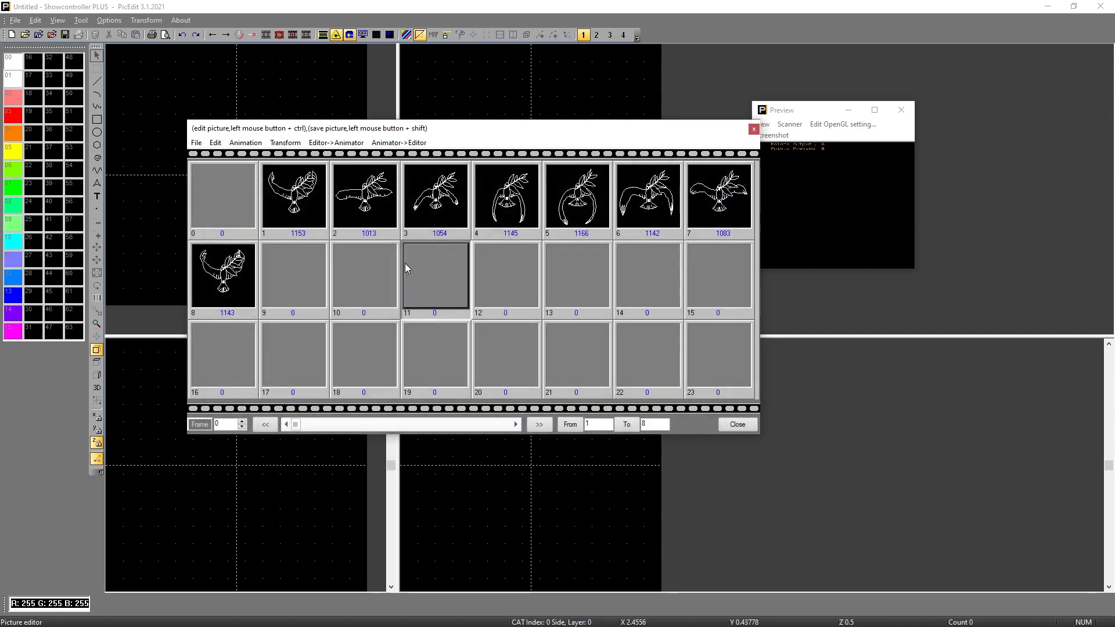
click(363, 195)
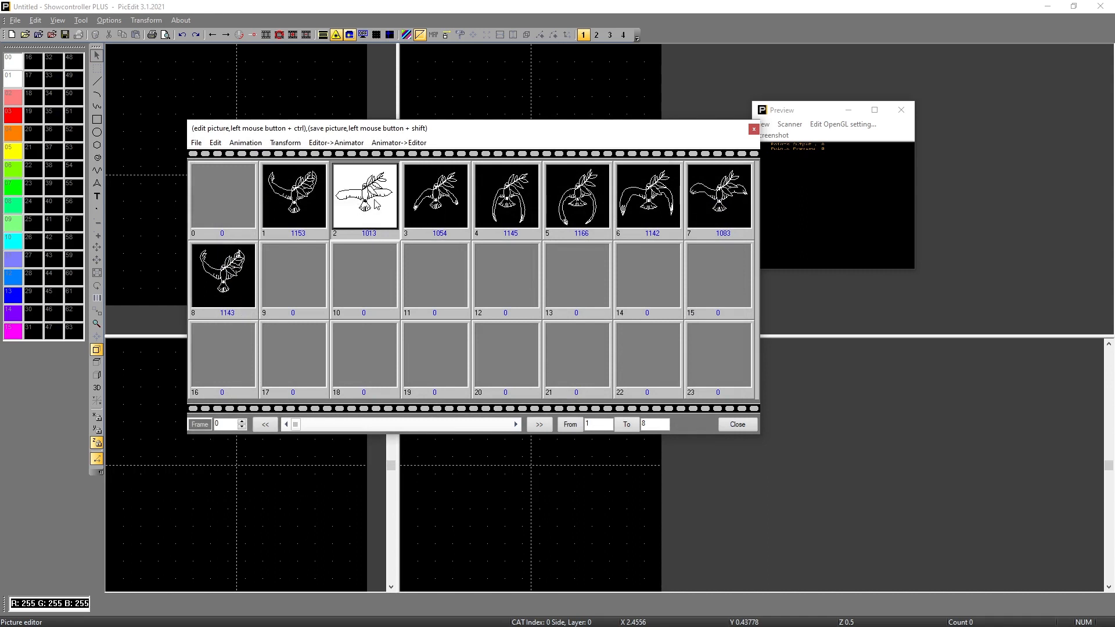
mouse_move(311, 219)
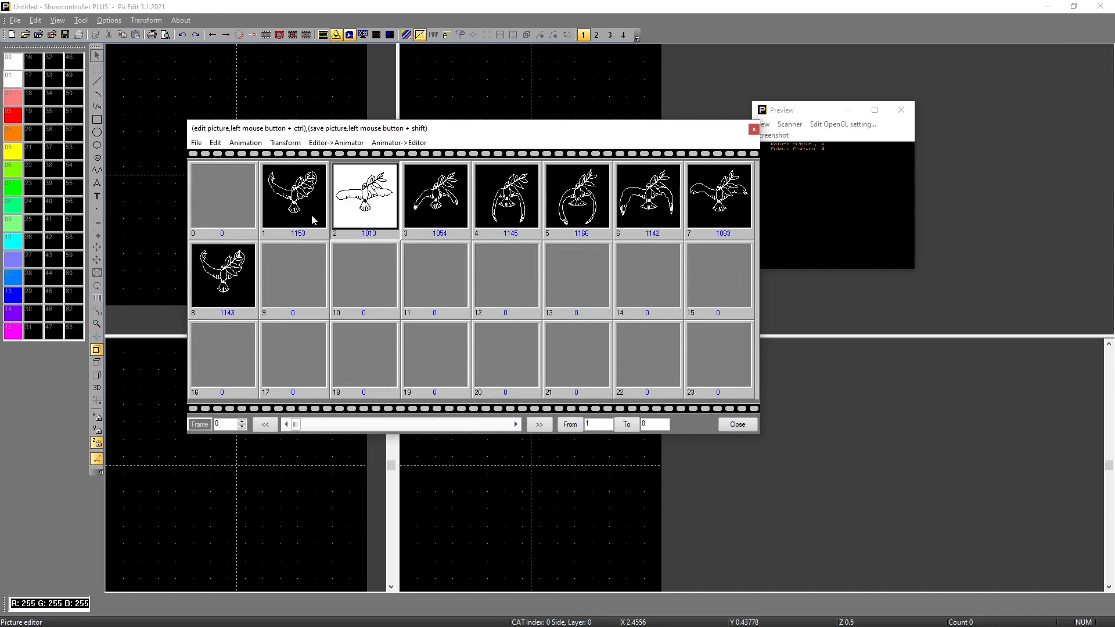
Save frame 2 as picture testp in the Showcontroller PIC Custom folder.
click(196, 142)
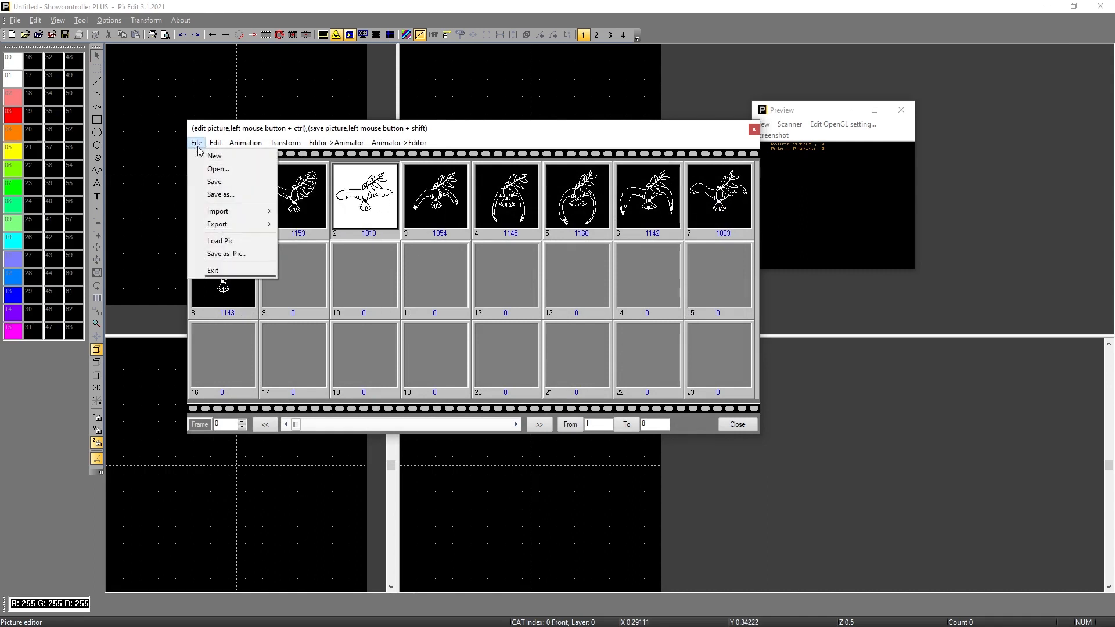
mouse_move(227, 254)
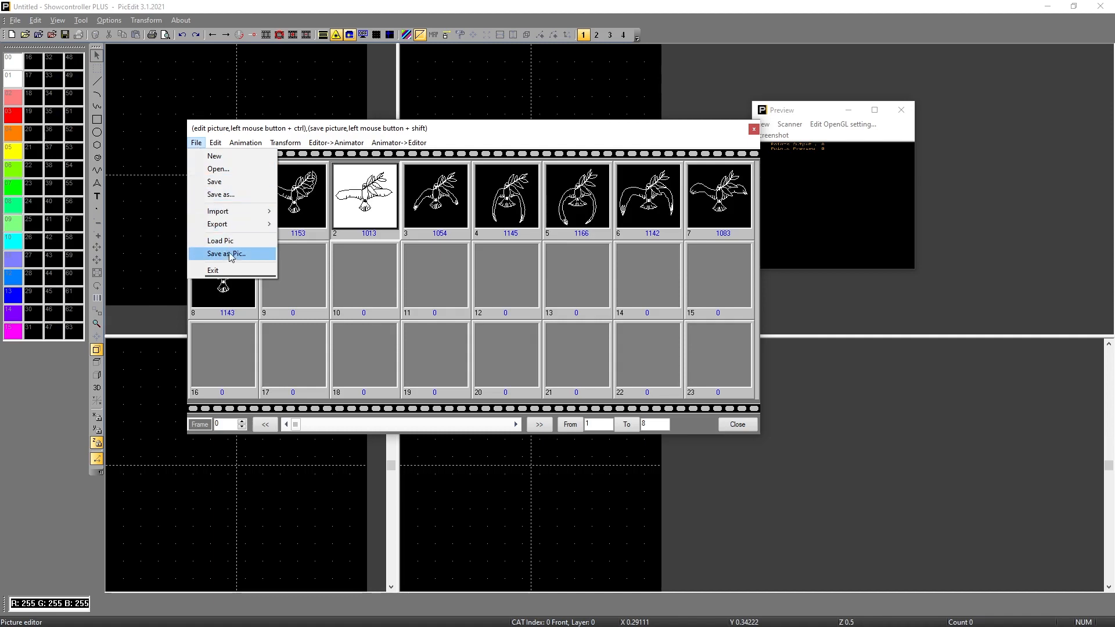
click(225, 254)
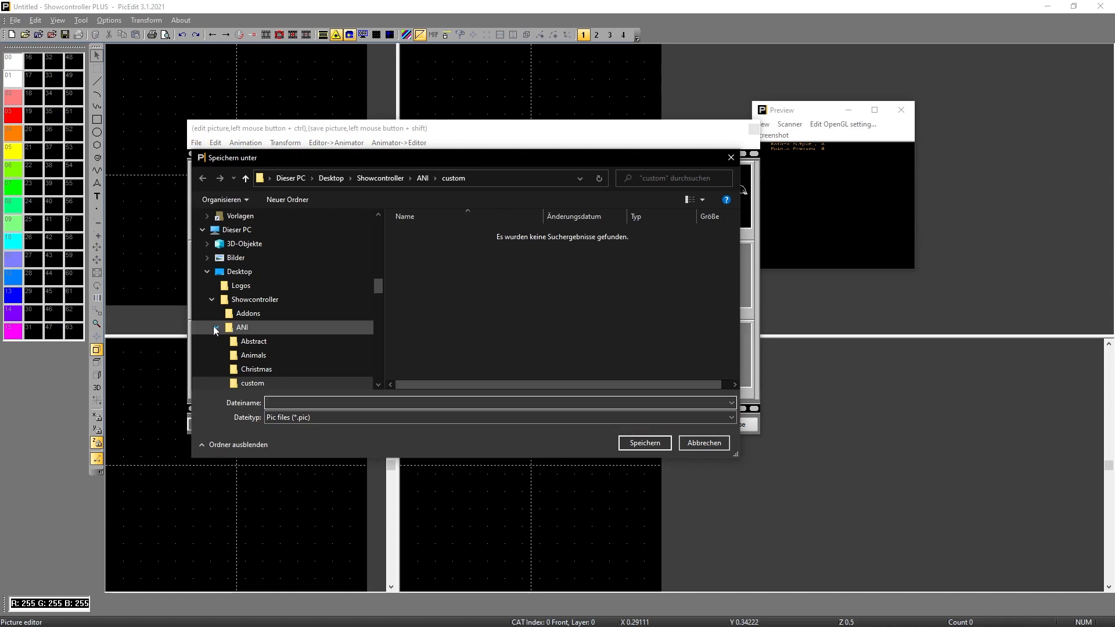
scroll(down, 3)
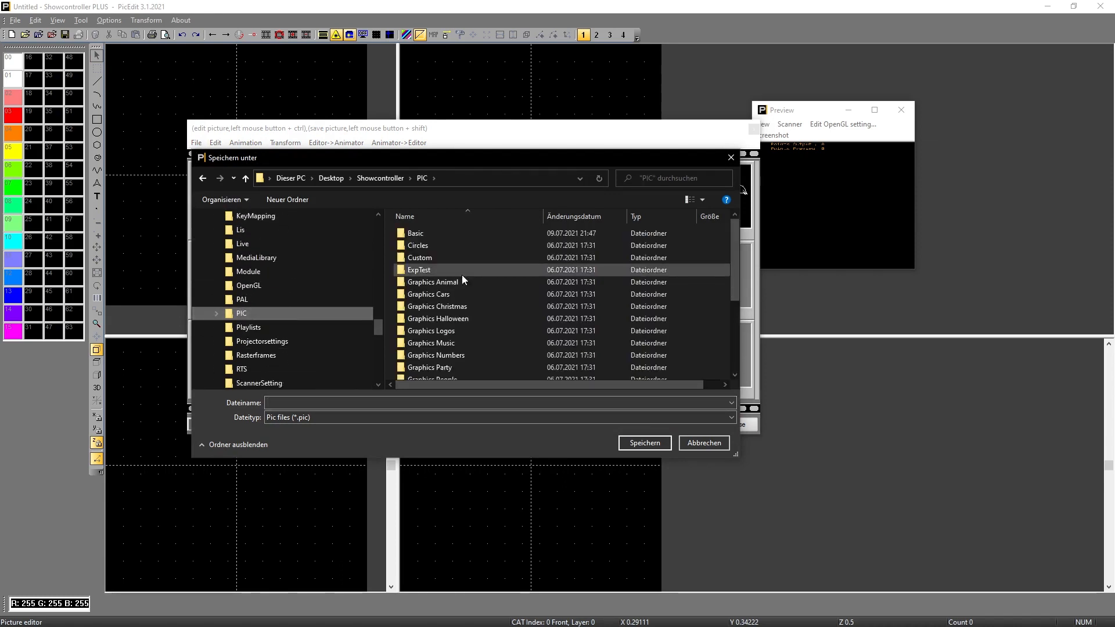
double_click(419, 258)
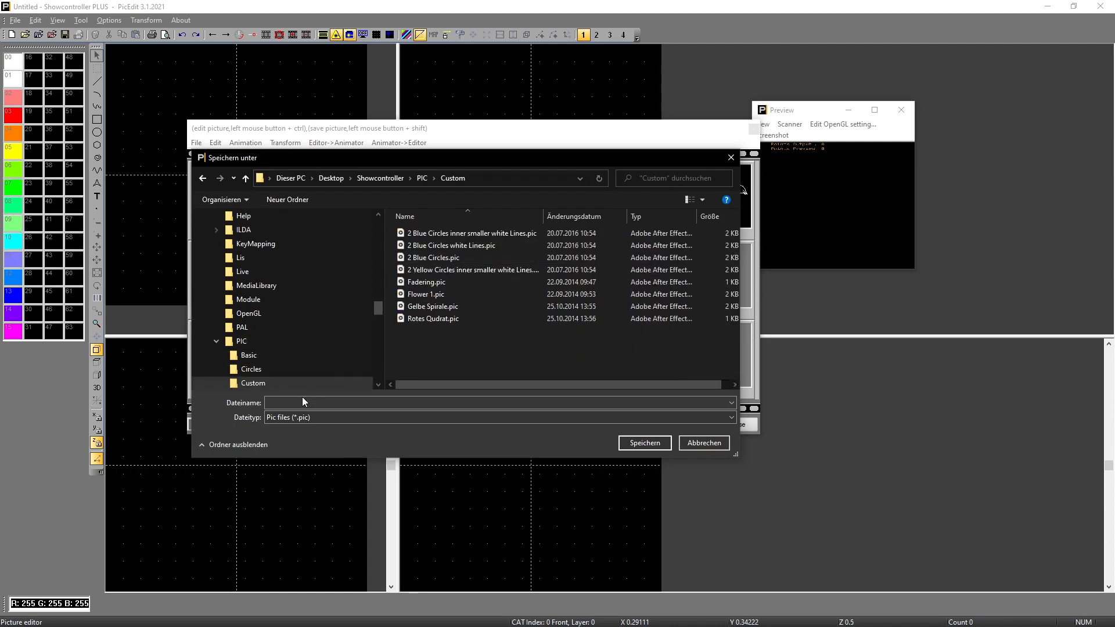
text(testp)
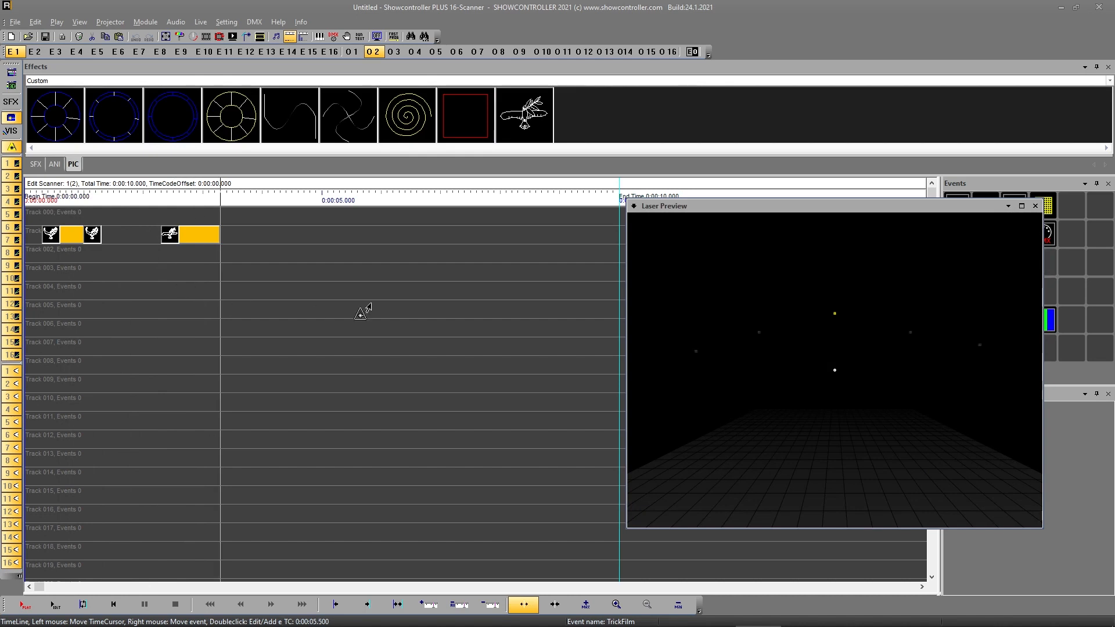
mouse_move(428, 222)
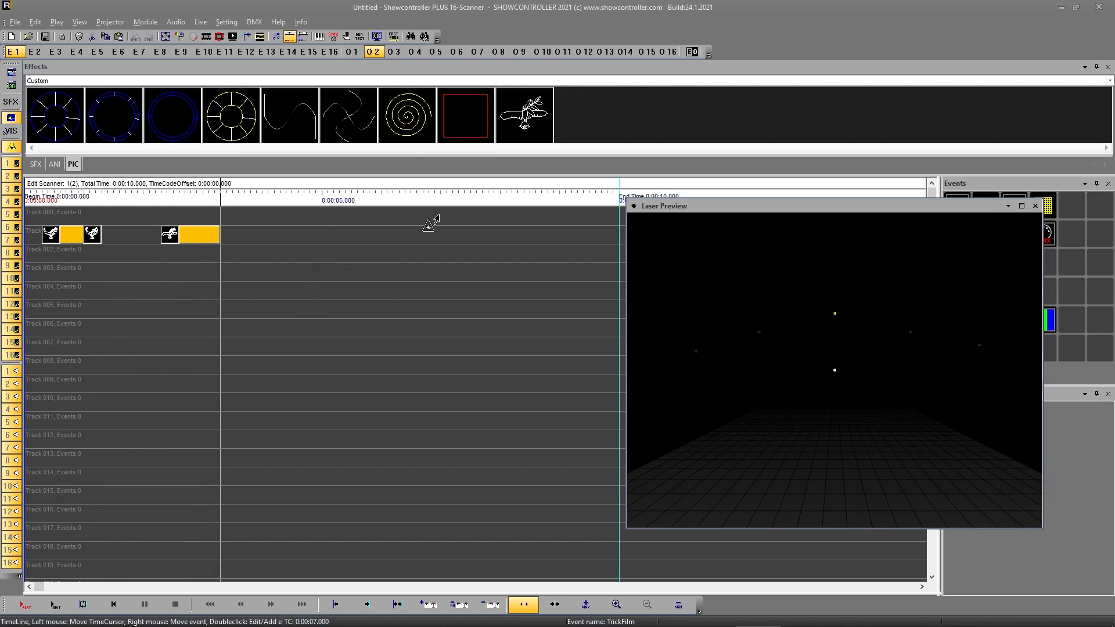